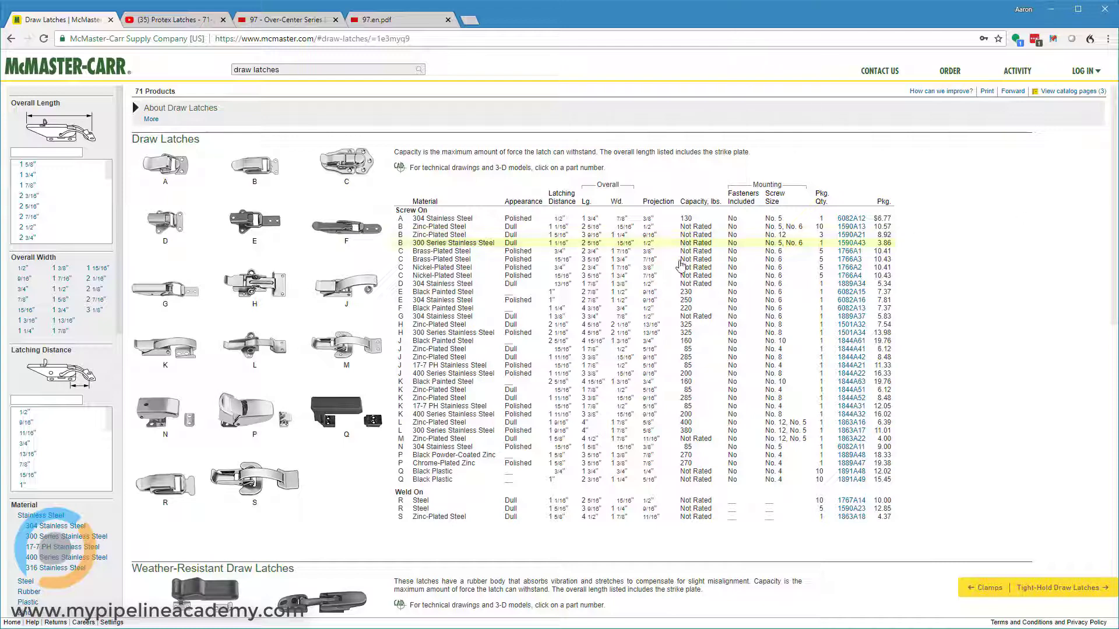
mouse_move(215, 176)
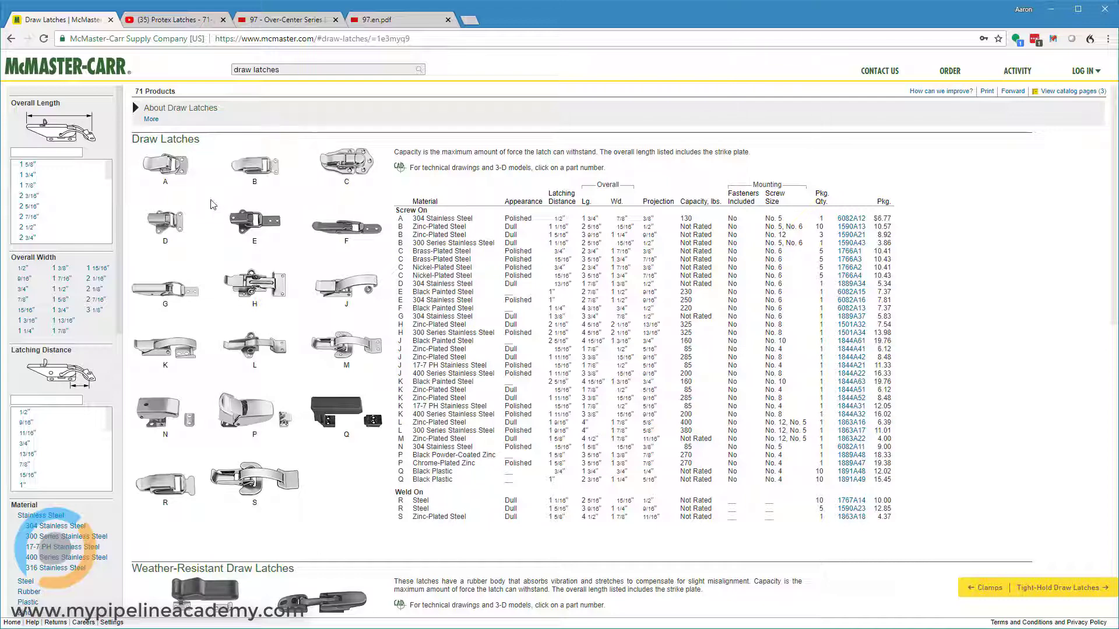
mouse_move(264, 171)
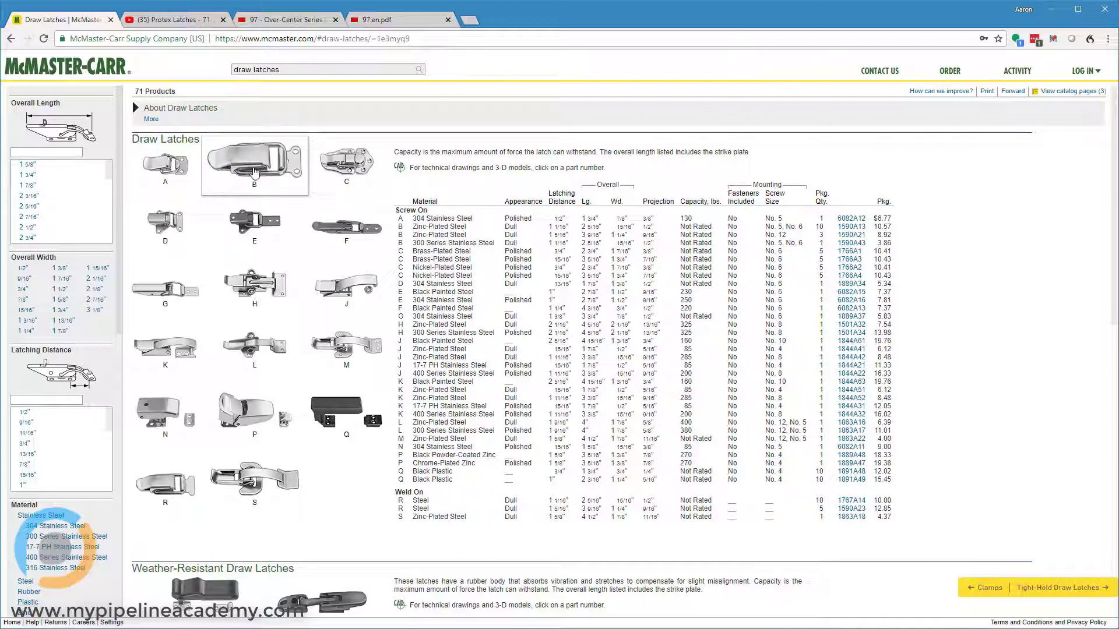
mouse_move(246, 157)
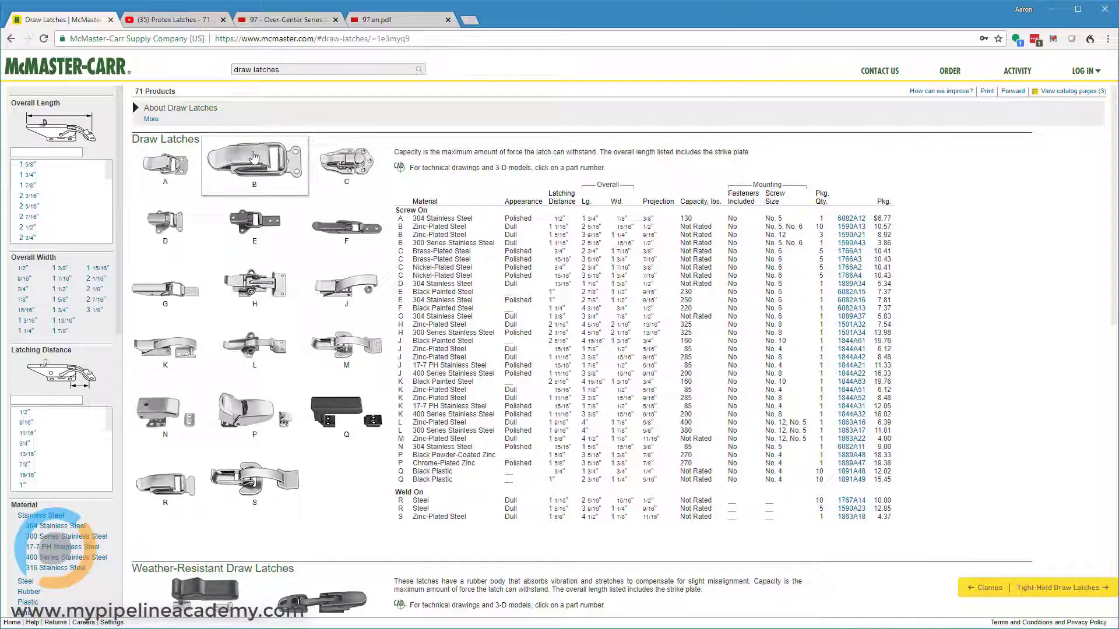
mouse_move(294, 165)
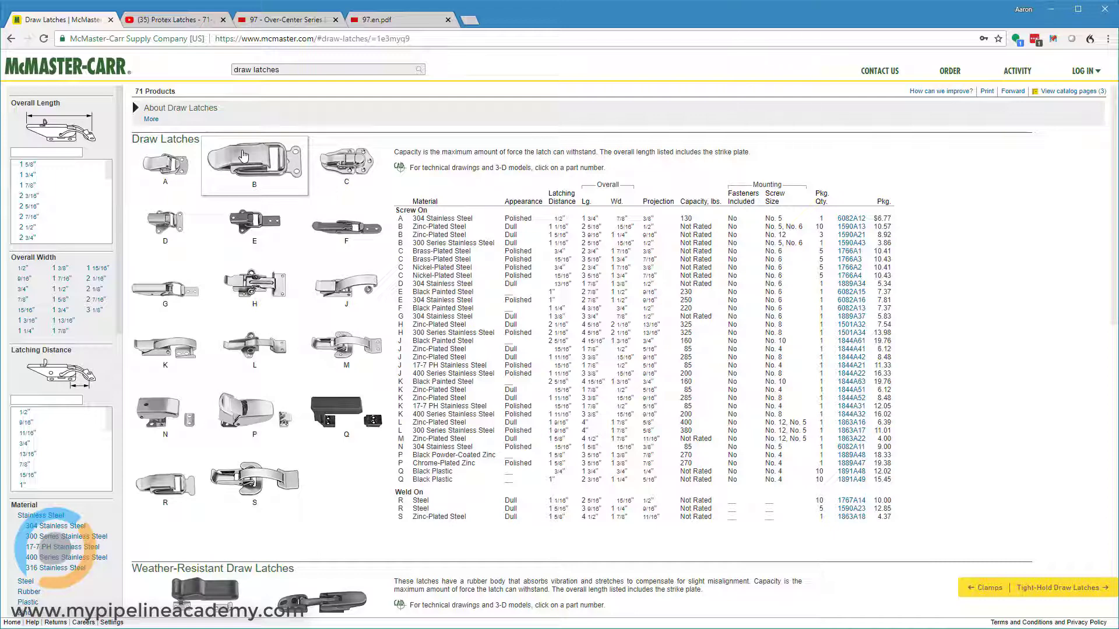
mouse_move(276, 176)
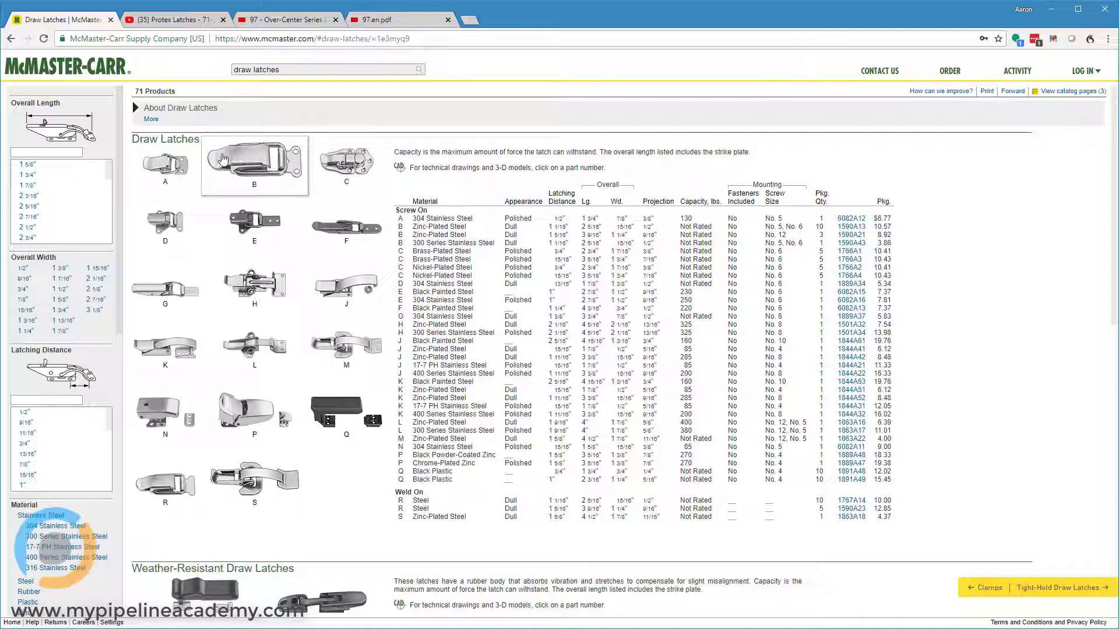
mouse_move(236, 154)
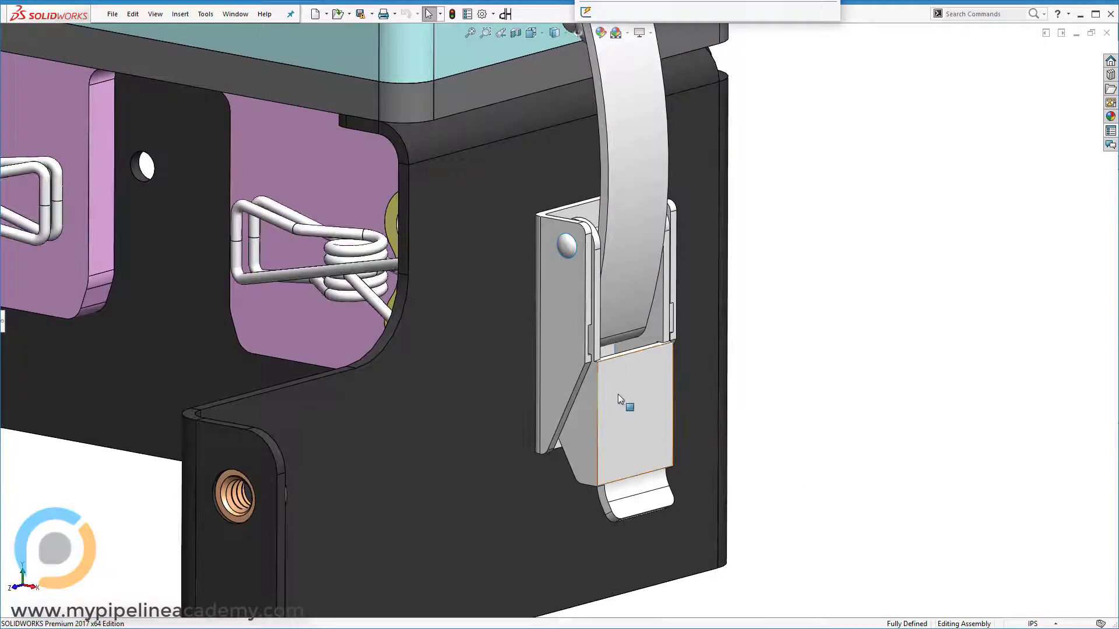
mouse_move(656, 418)
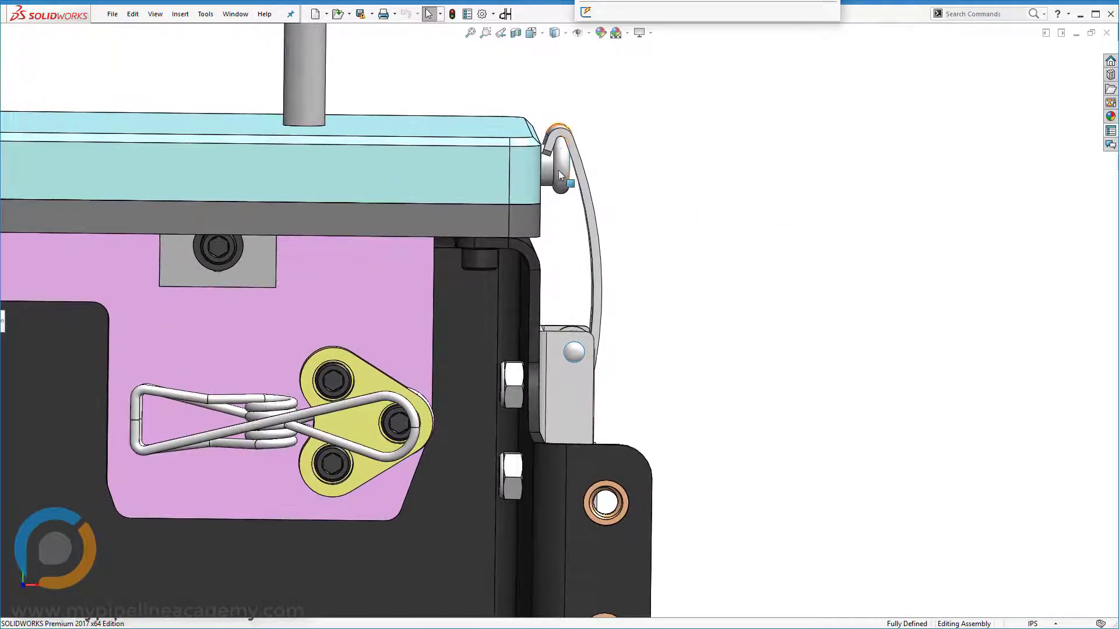
mouse_move(564, 175)
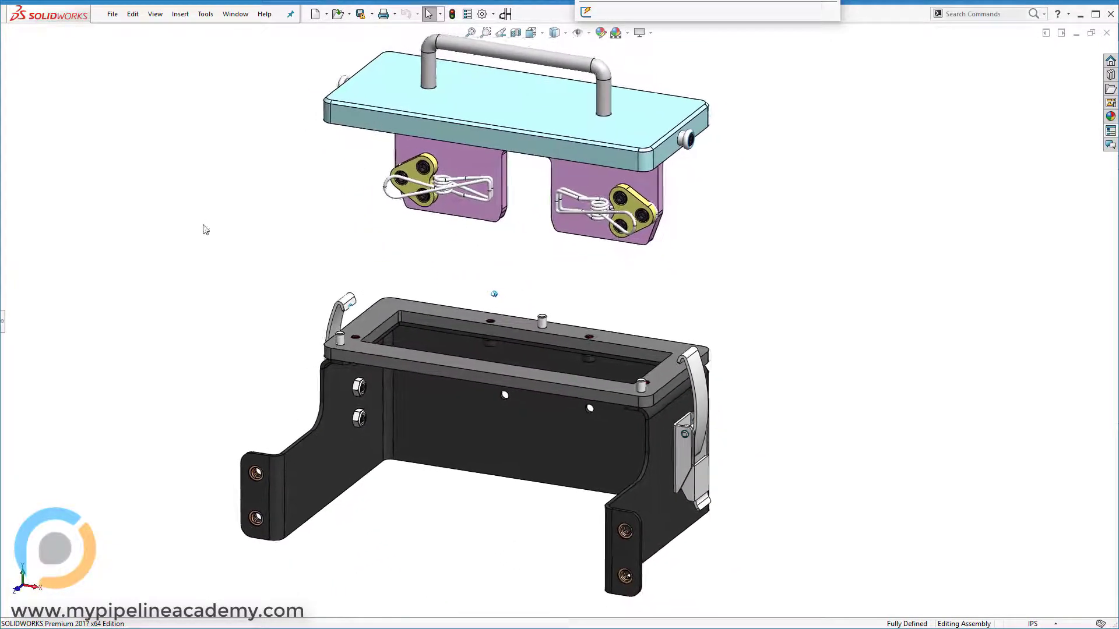
- Show the exploded box assembly with the lid lifted off the base, exposing the side latches
click(507, 350)
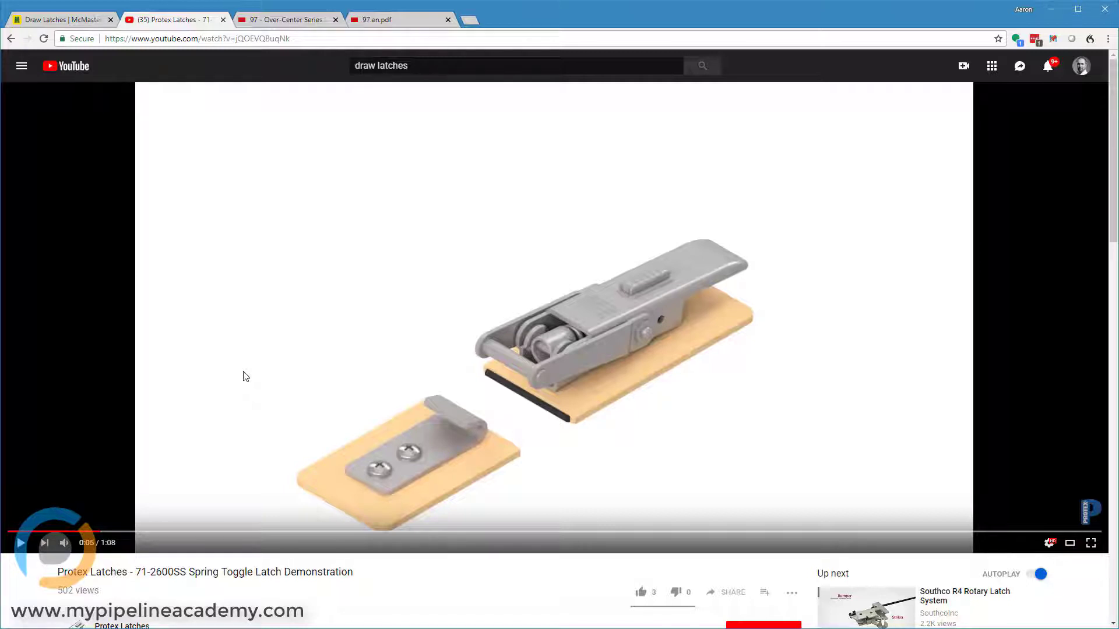
mouse_move(93, 443)
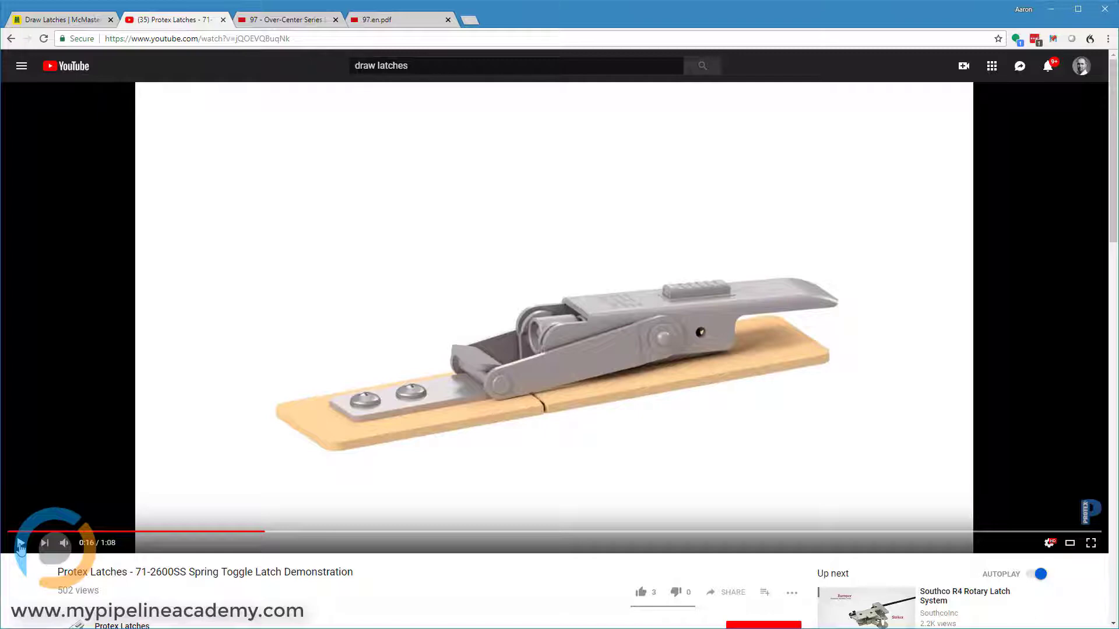
- Play the Protex 71-2600SS toggle latch demo through the internal coil spring cutaway
click(20, 542)
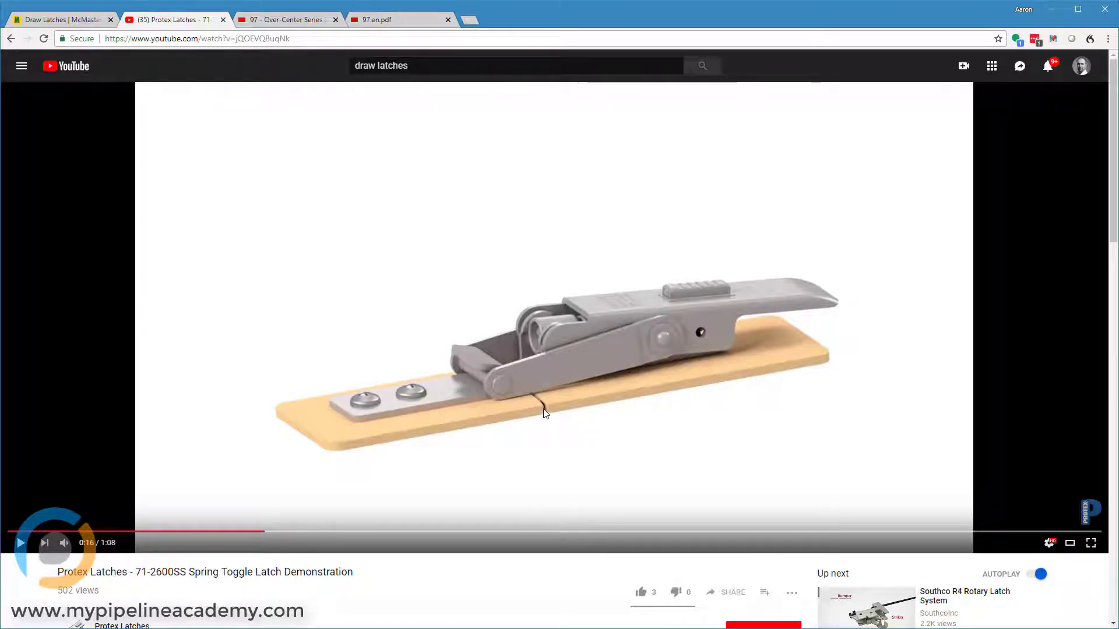
mouse_move(441, 431)
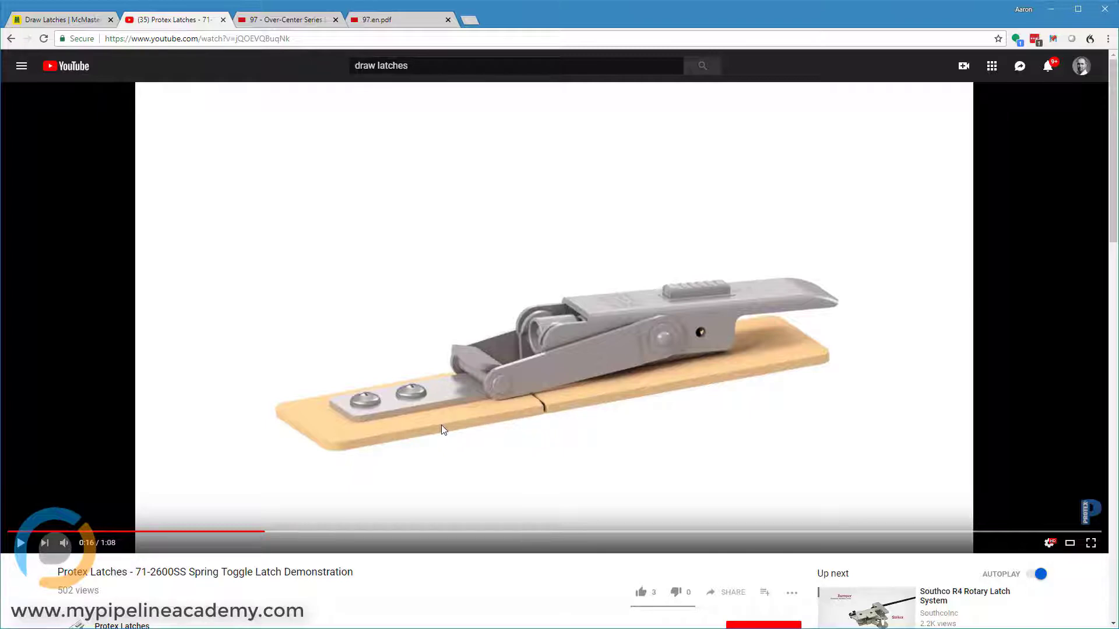
mouse_move(540, 407)
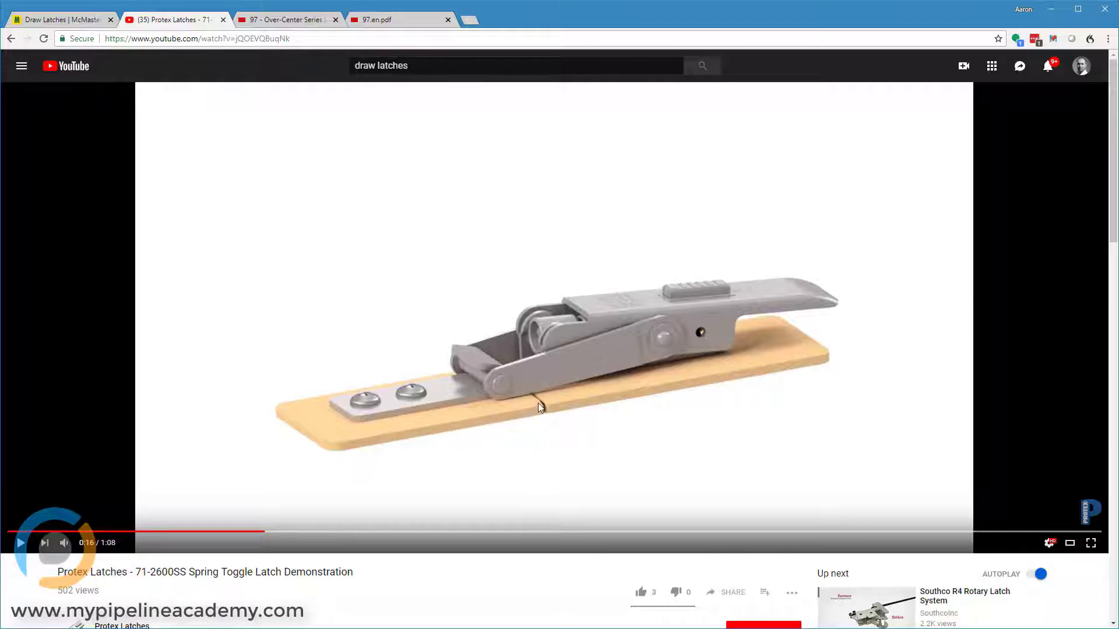
mouse_move(566, 269)
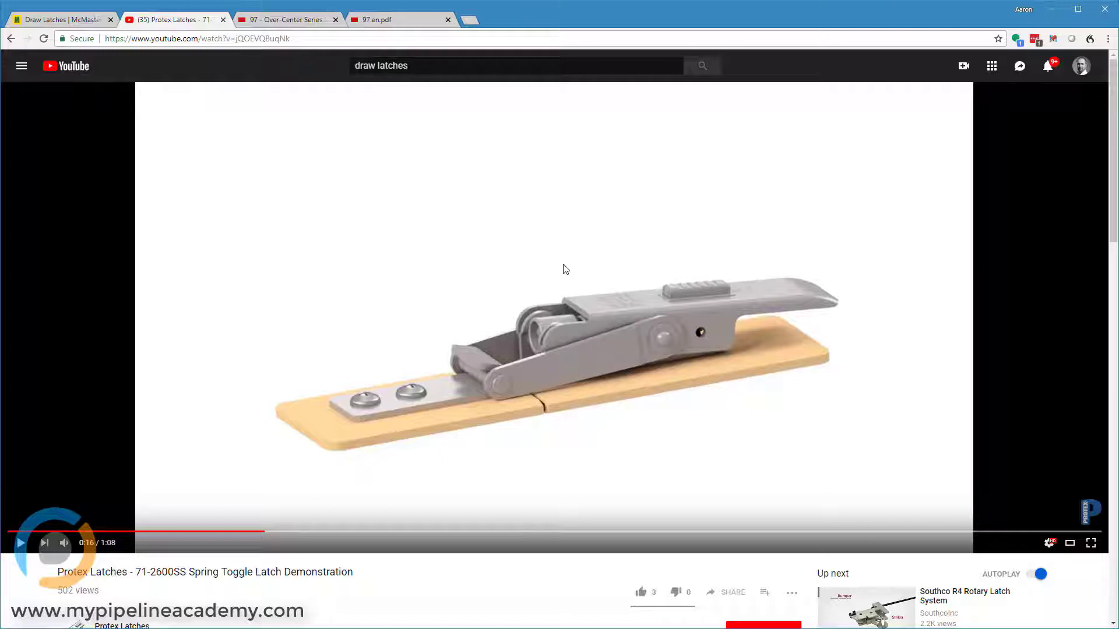
mouse_move(596, 252)
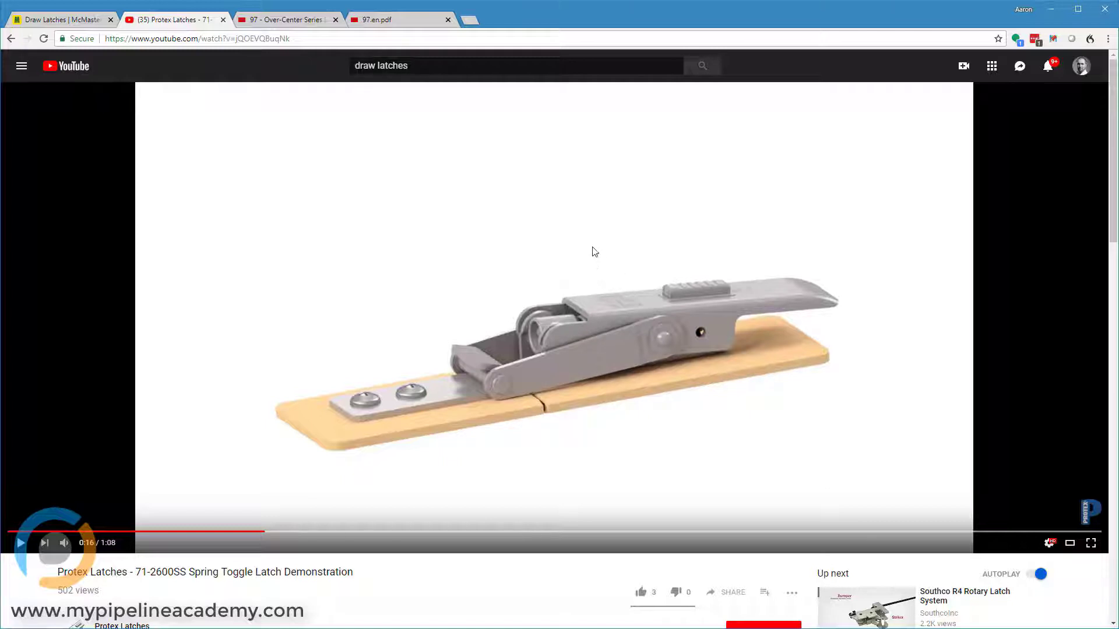
mouse_move(576, 231)
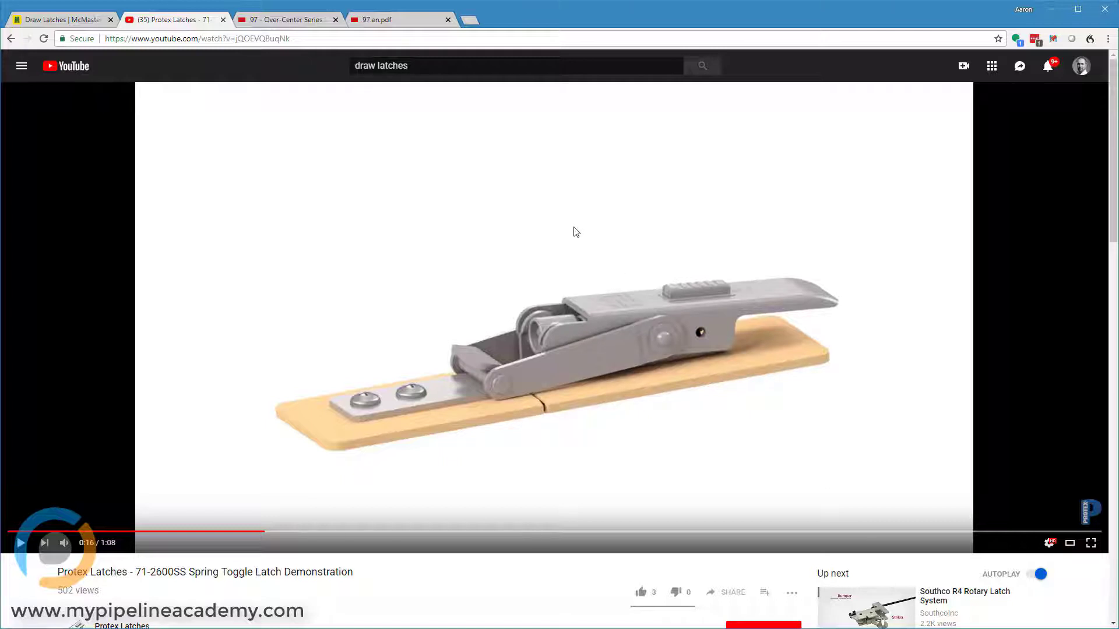
mouse_move(575, 264)
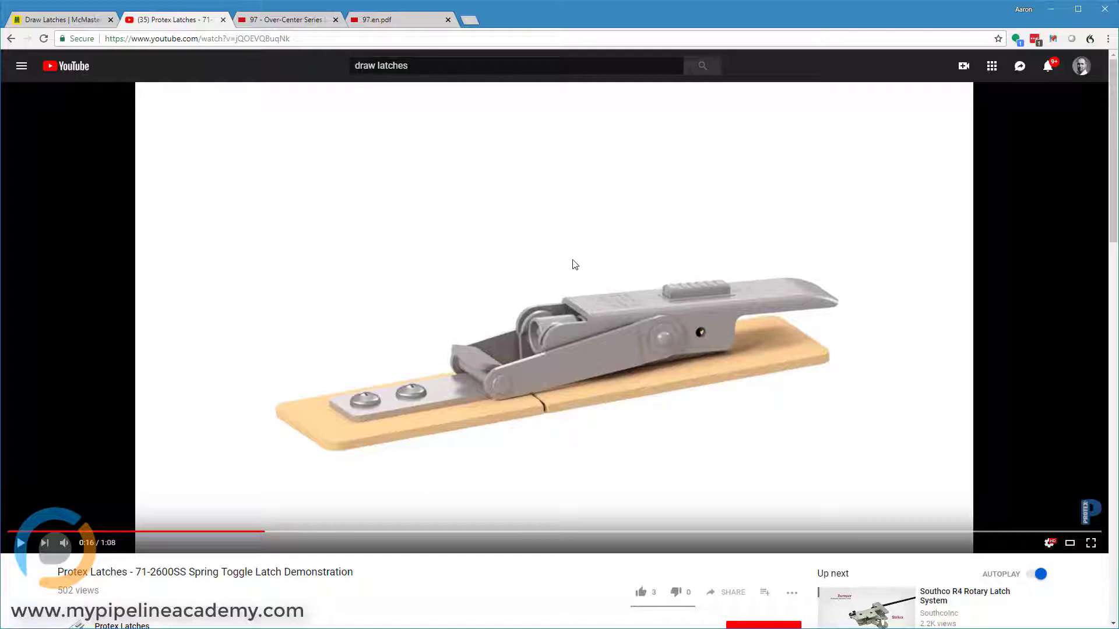
mouse_move(420, 291)
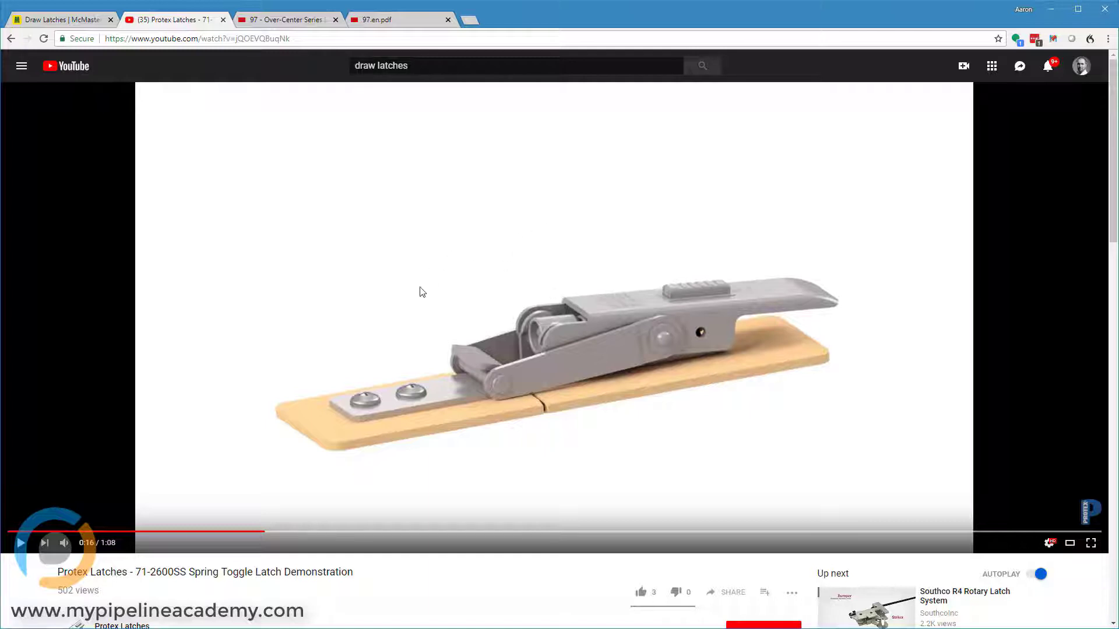
mouse_move(514, 268)
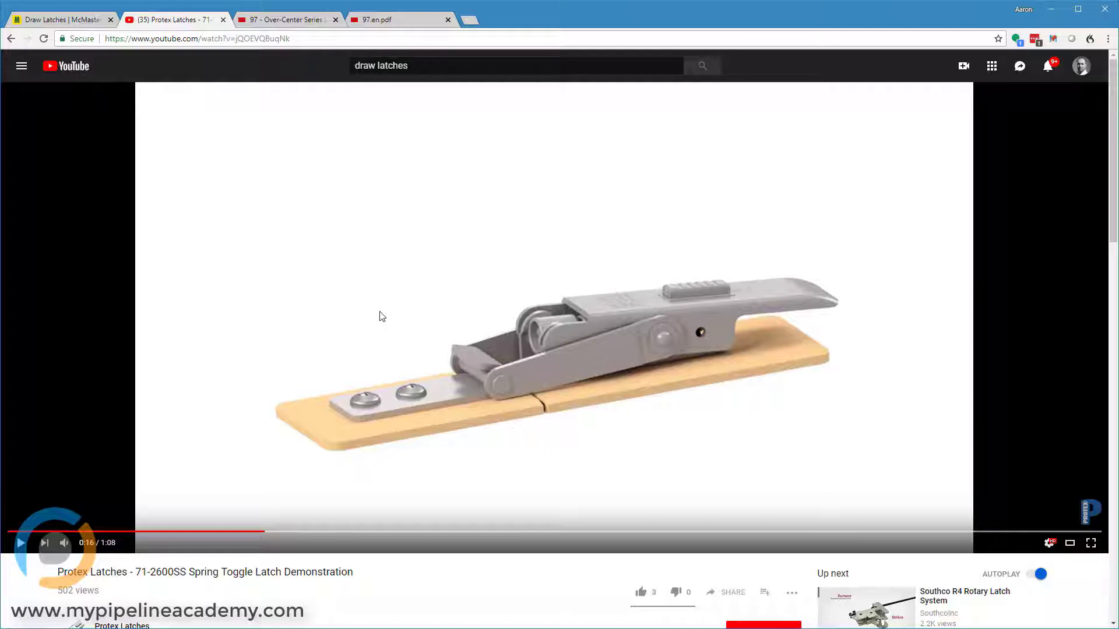
mouse_move(803, 292)
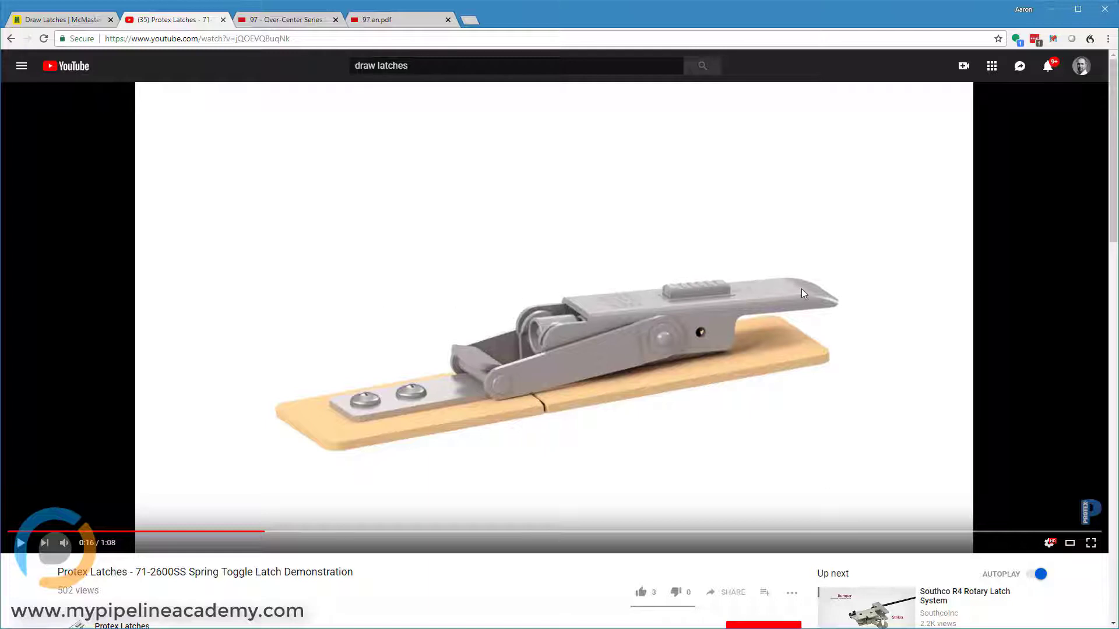
mouse_move(790, 282)
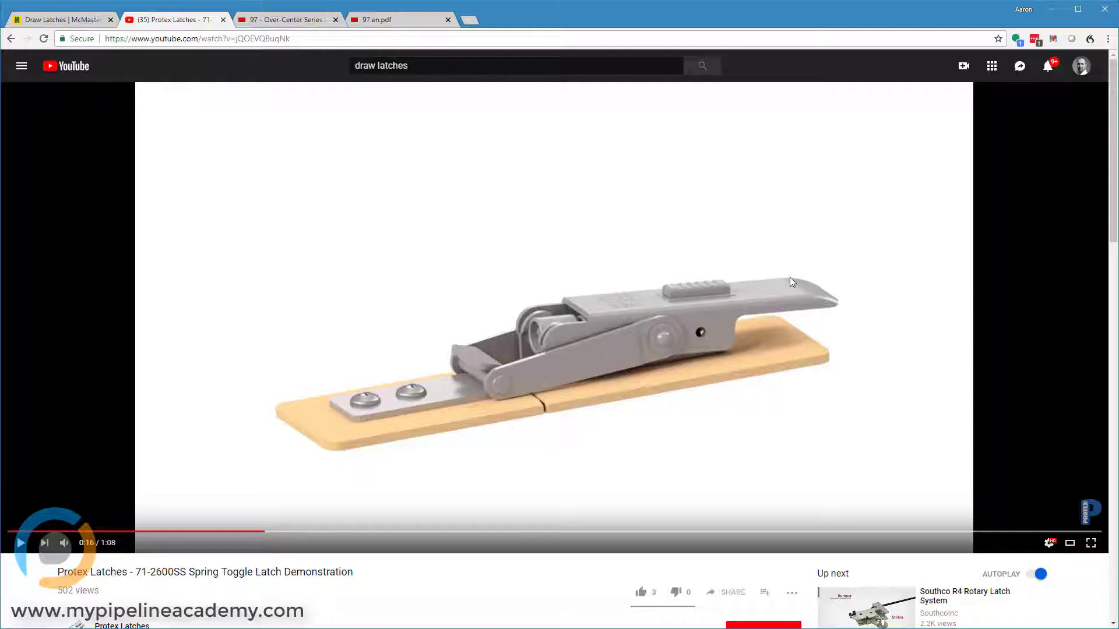
mouse_move(317, 303)
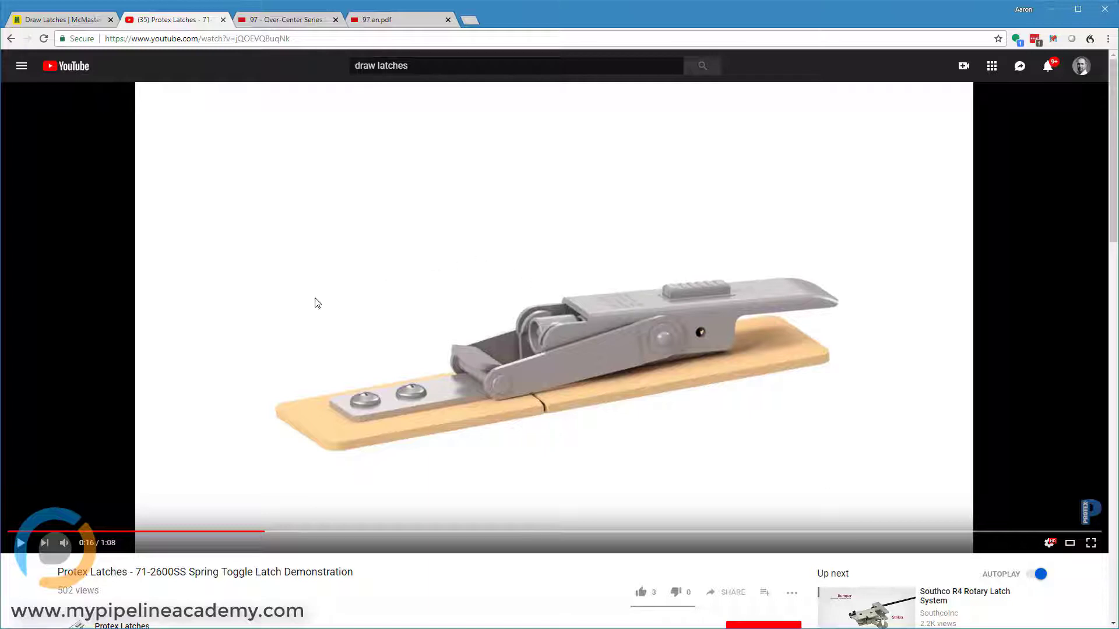
mouse_move(430, 256)
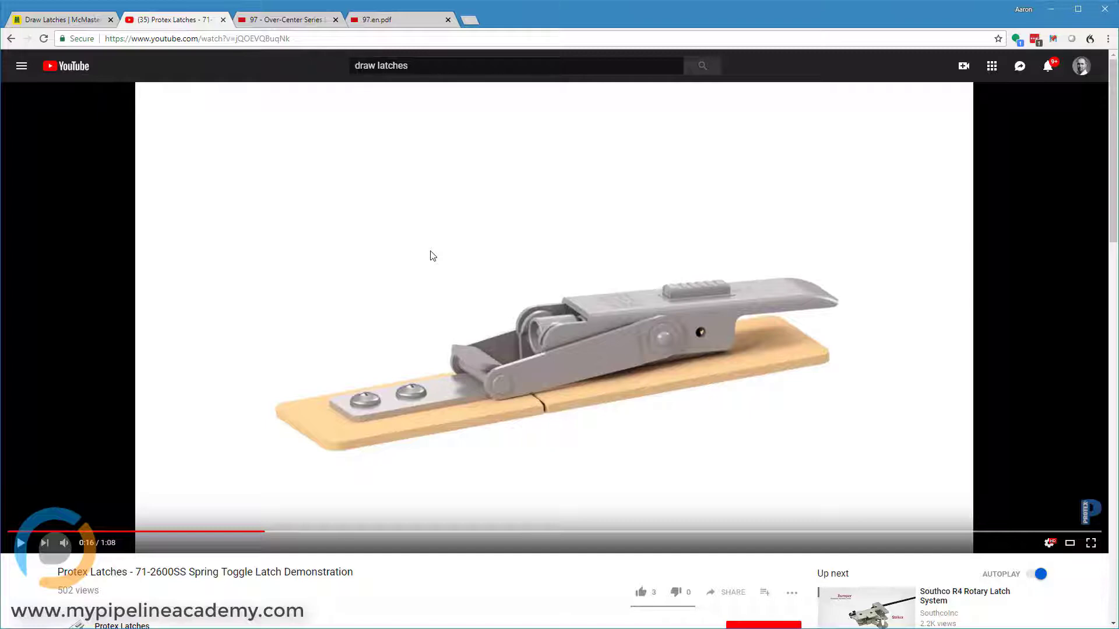
mouse_move(553, 446)
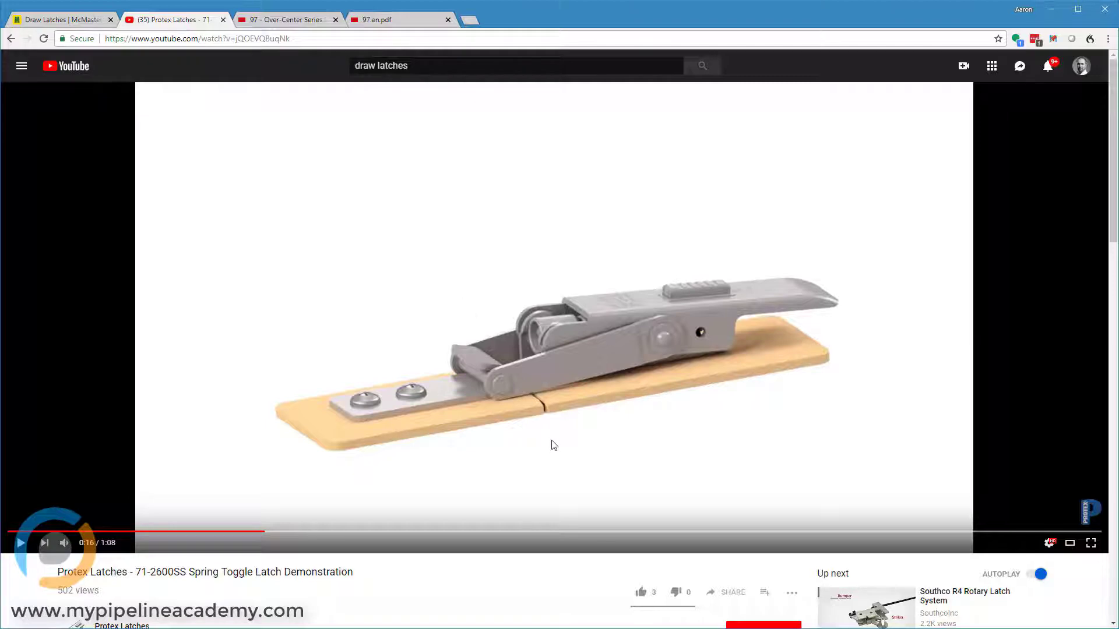
mouse_move(545, 417)
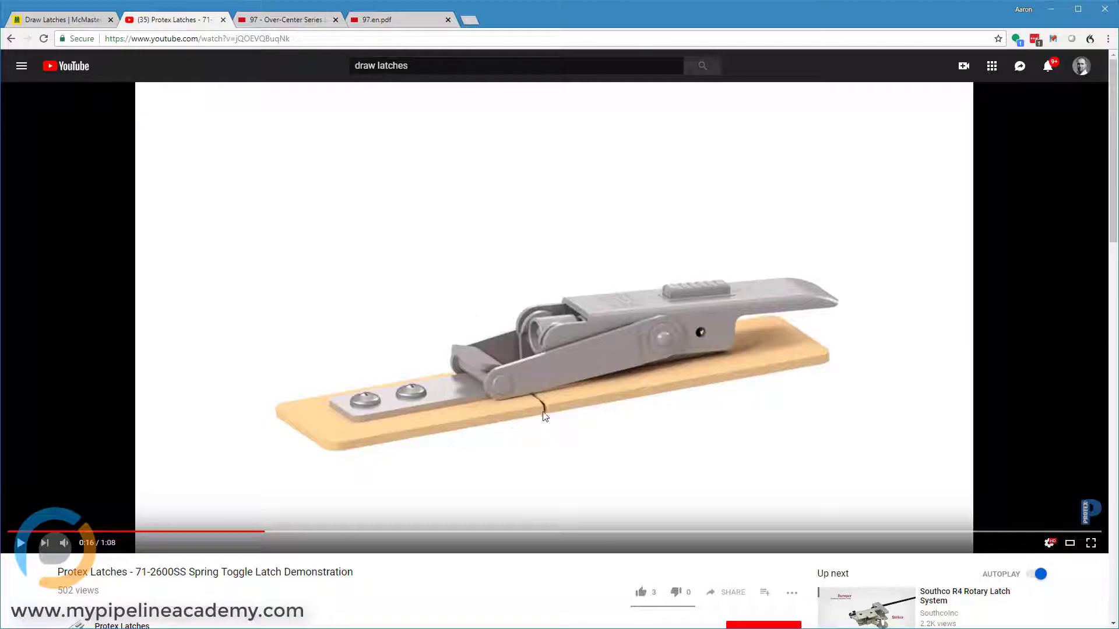
mouse_move(457, 294)
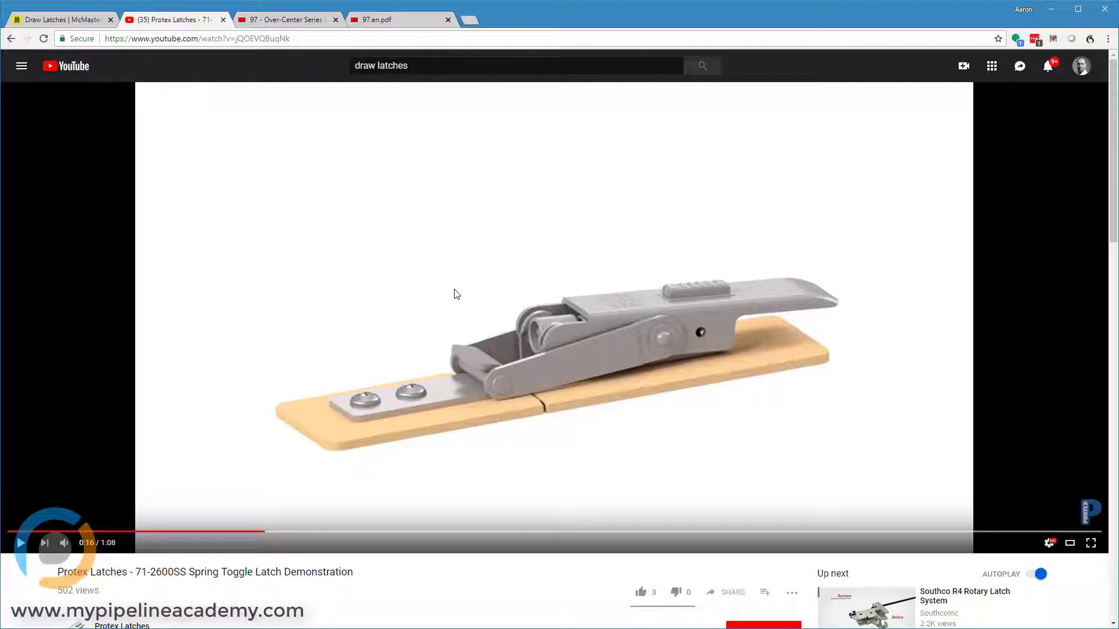
mouse_move(523, 417)
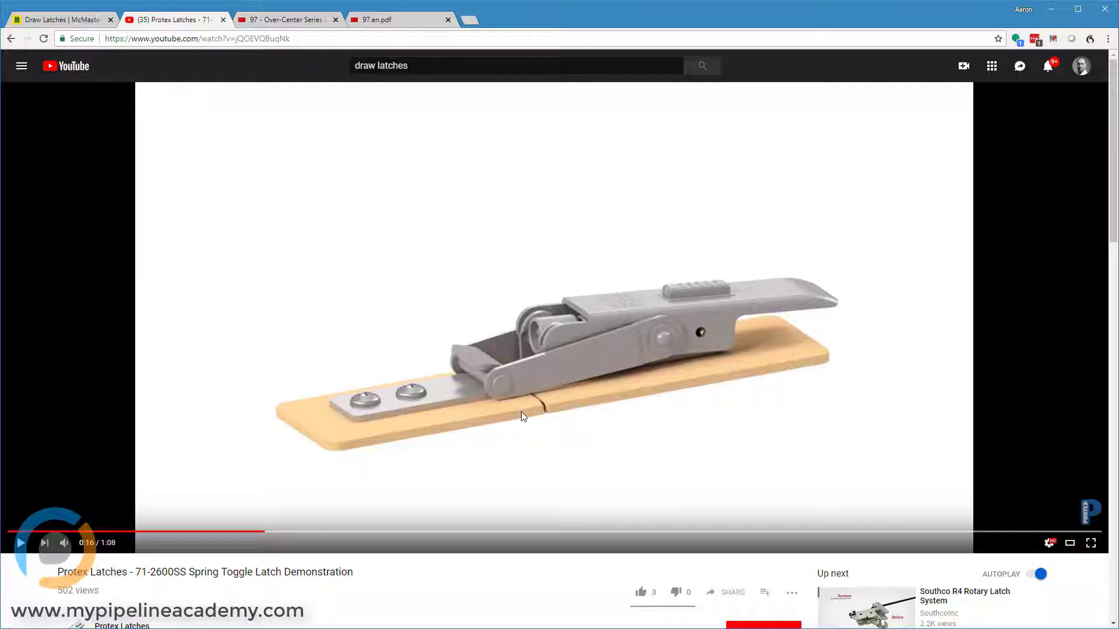
mouse_move(517, 405)
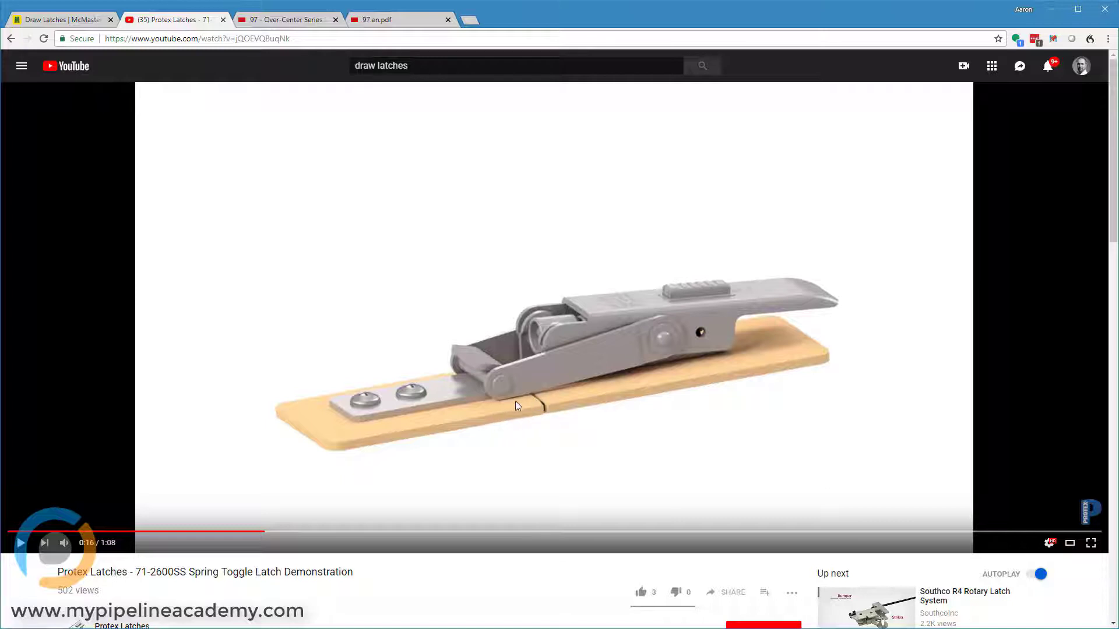
mouse_move(490, 410)
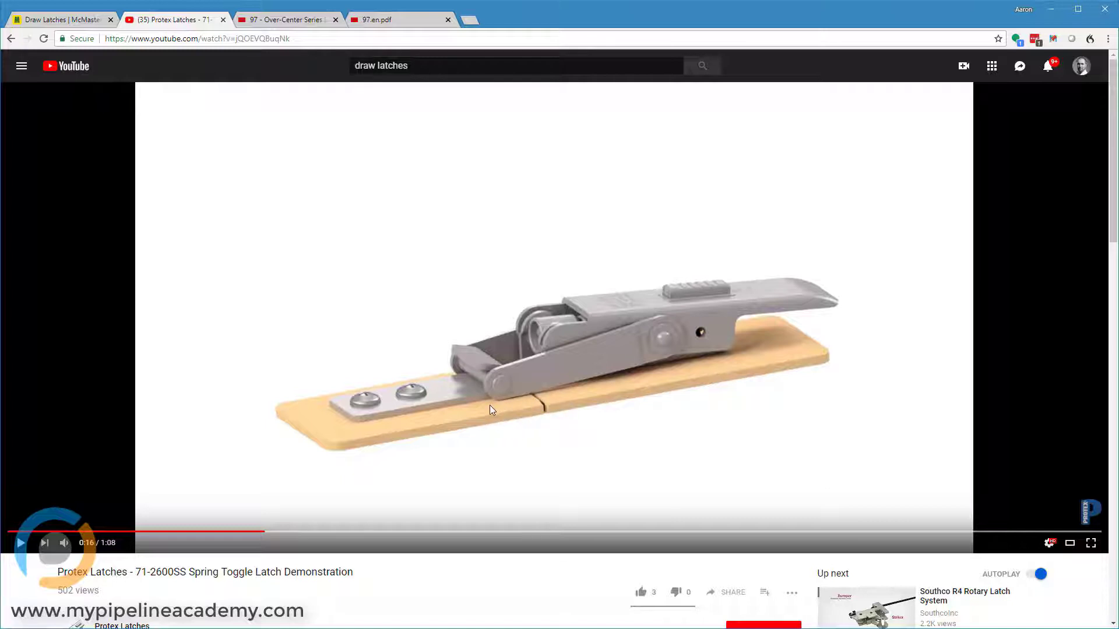
mouse_move(558, 404)
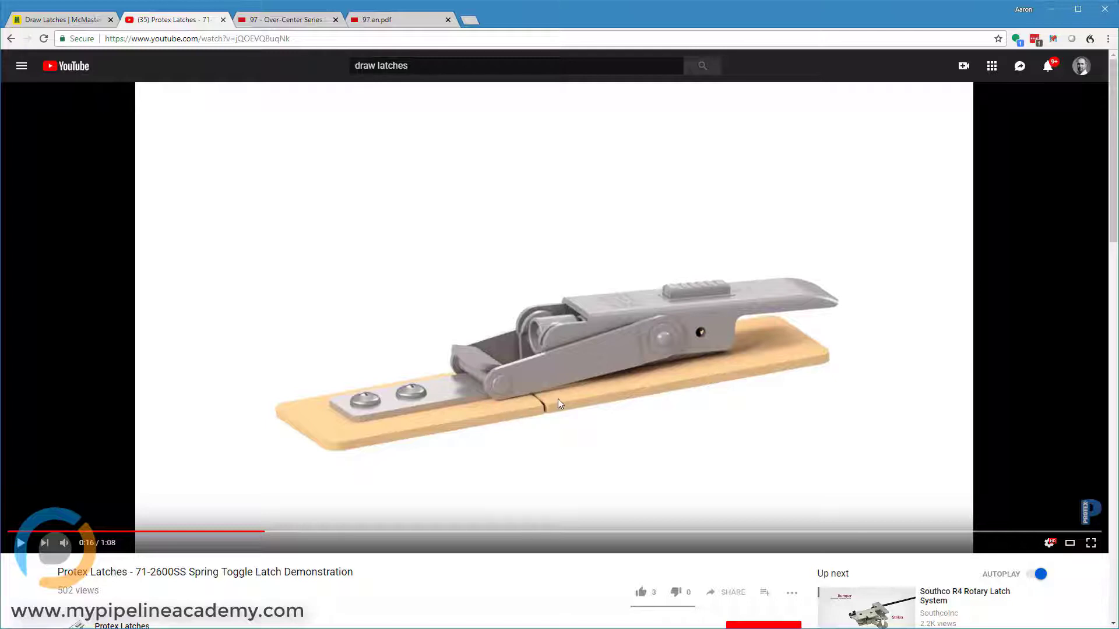
mouse_move(544, 400)
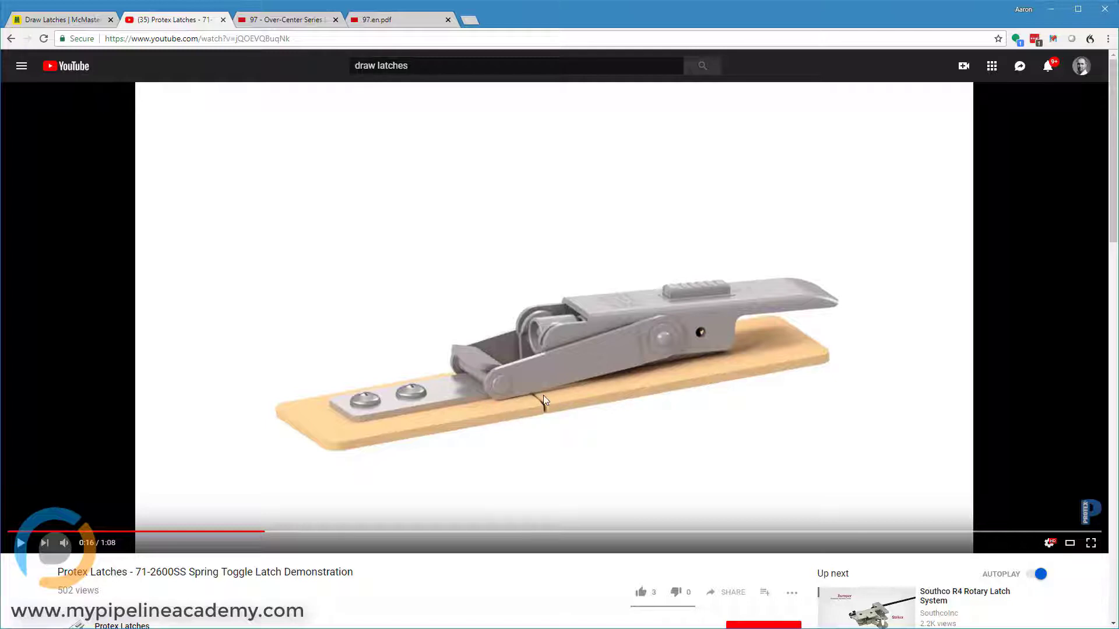
click(545, 399)
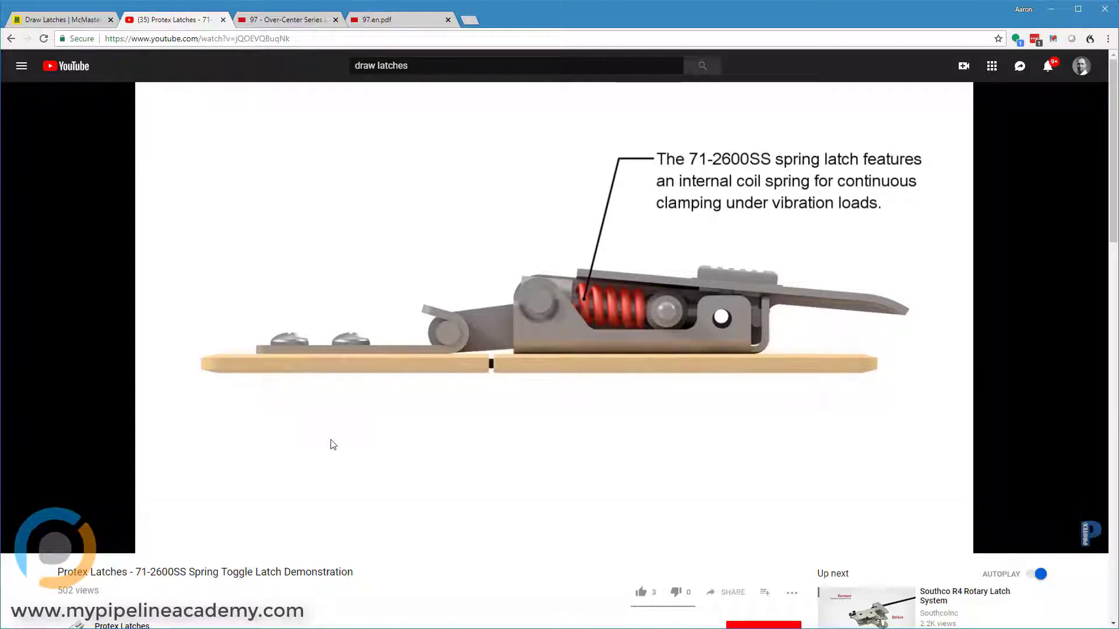
- Switch to the Southco site and go into the Draw Latches product category
click(285, 20)
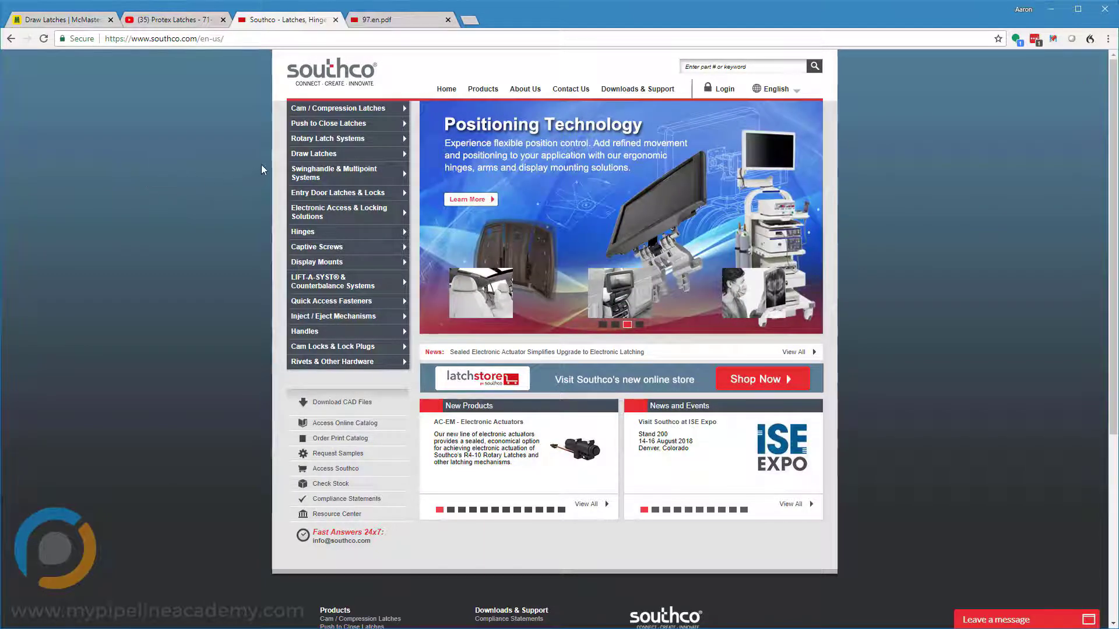
mouse_move(326, 154)
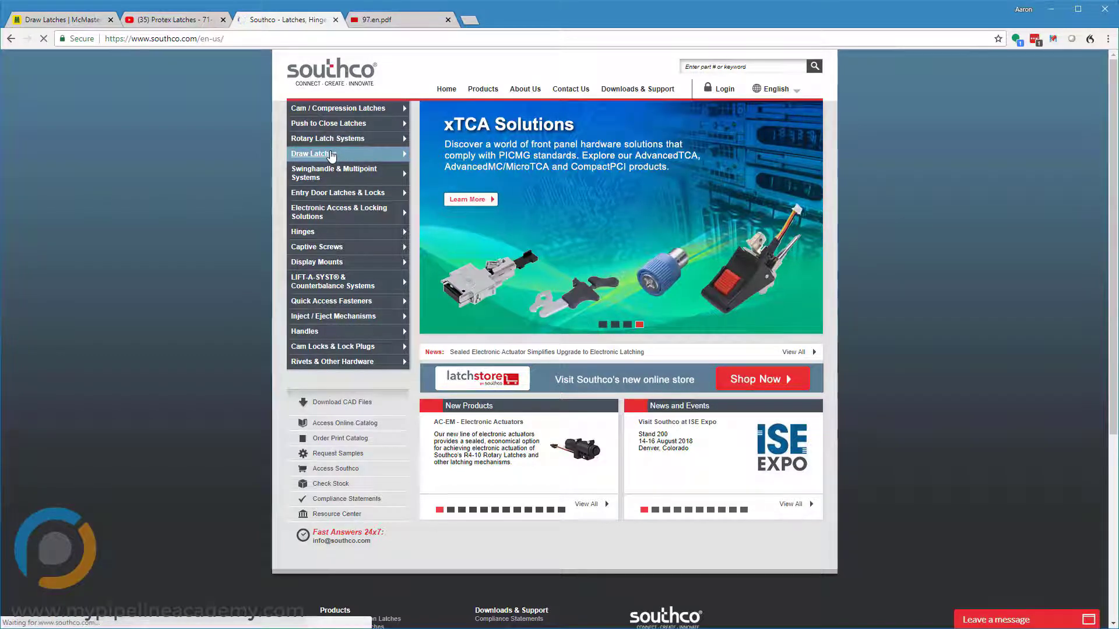
click(313, 154)
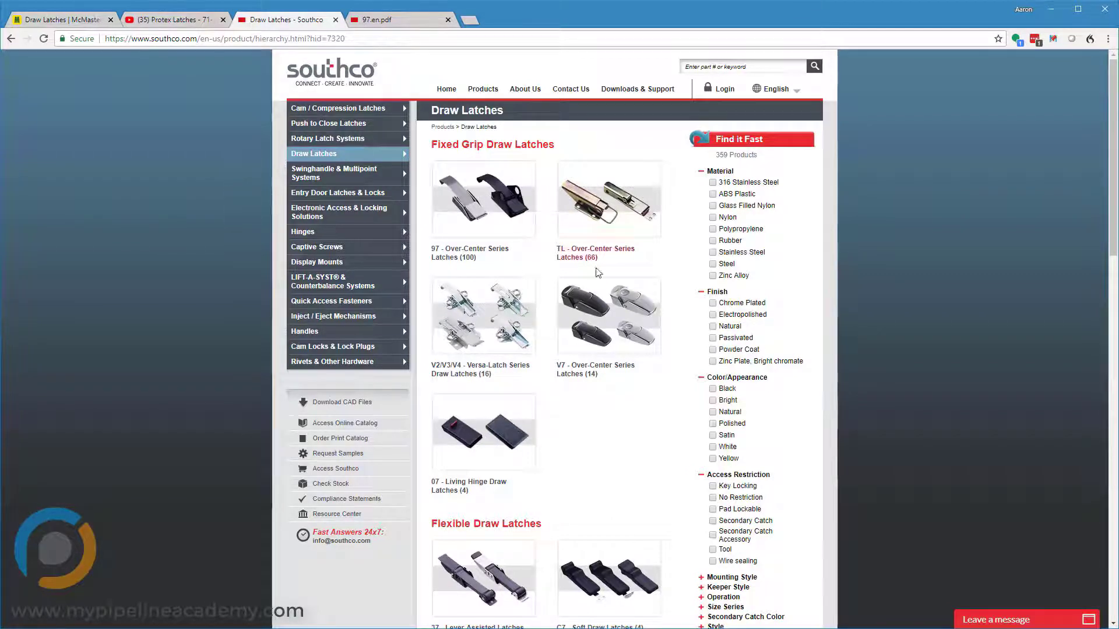
- Scroll through the fixed grip, flexible, adjustable, rotary and concealed latch series
scroll(down, 3)
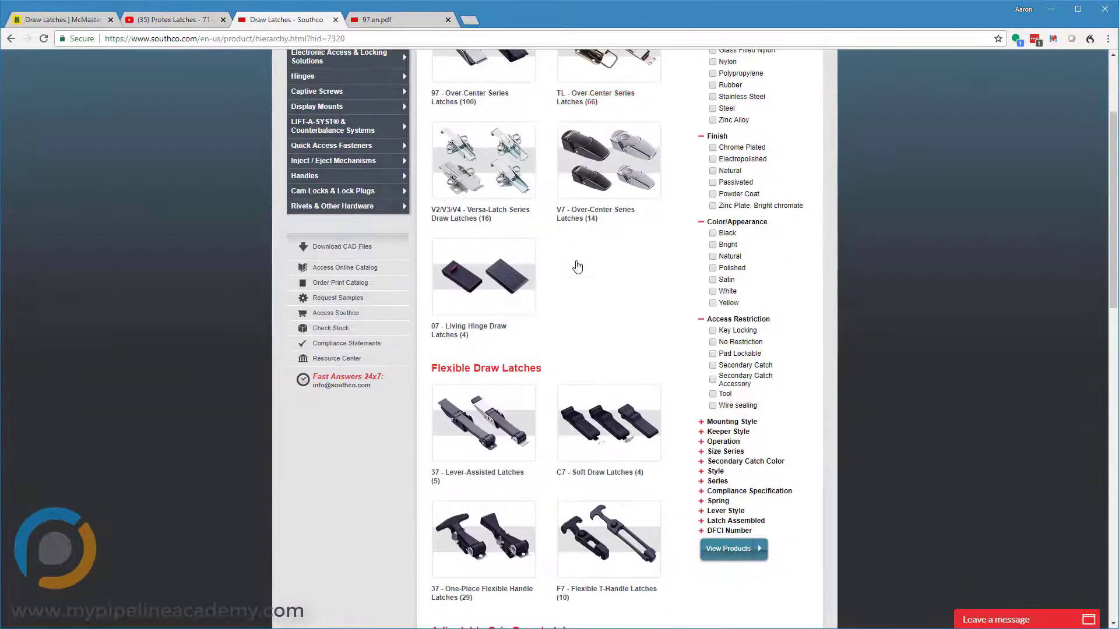
scroll(down, 3)
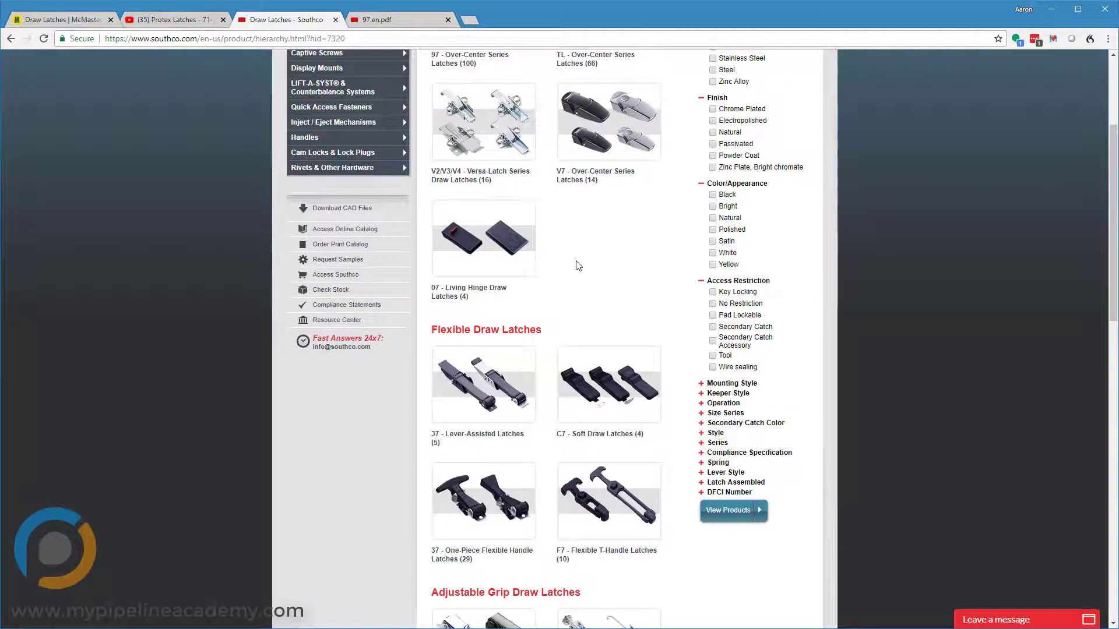
scroll(down, 3)
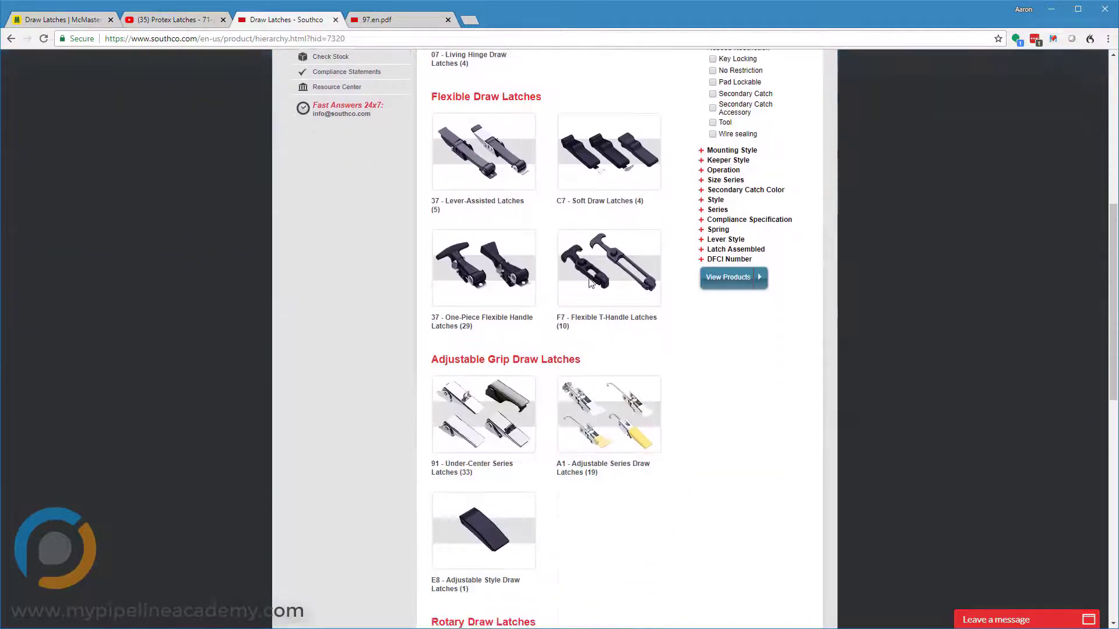
mouse_move(464, 406)
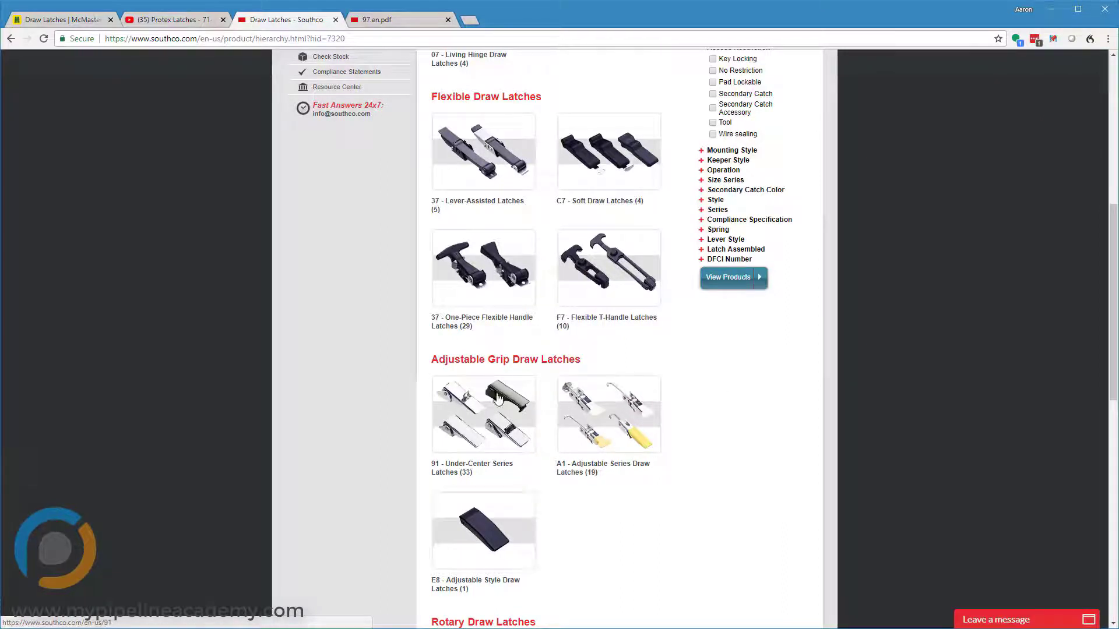
scroll(down, 3)
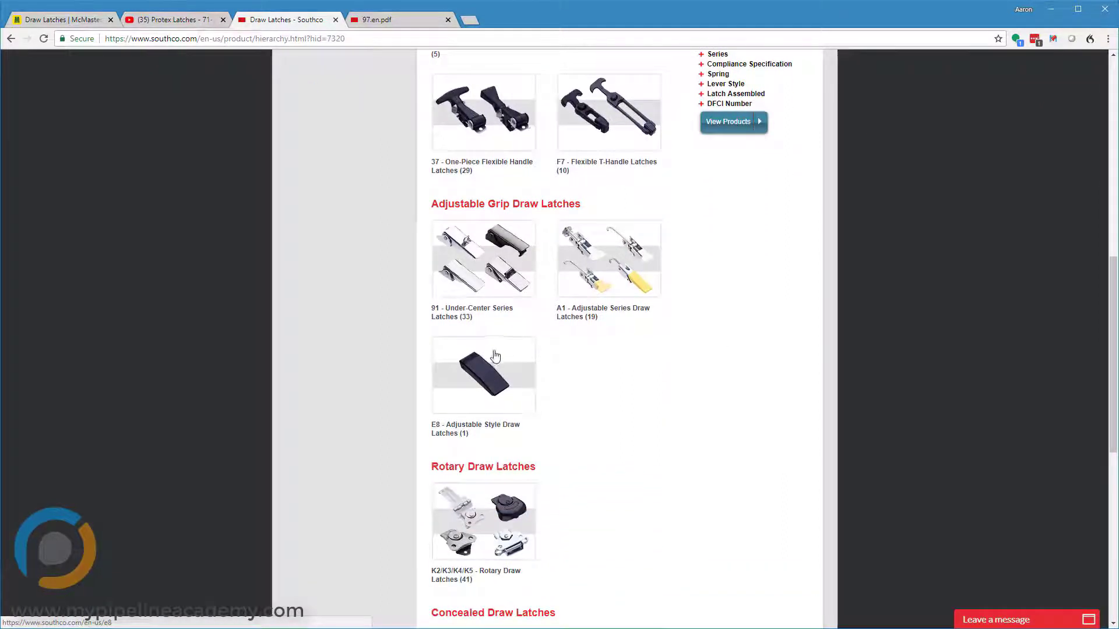
scroll(down, 3)
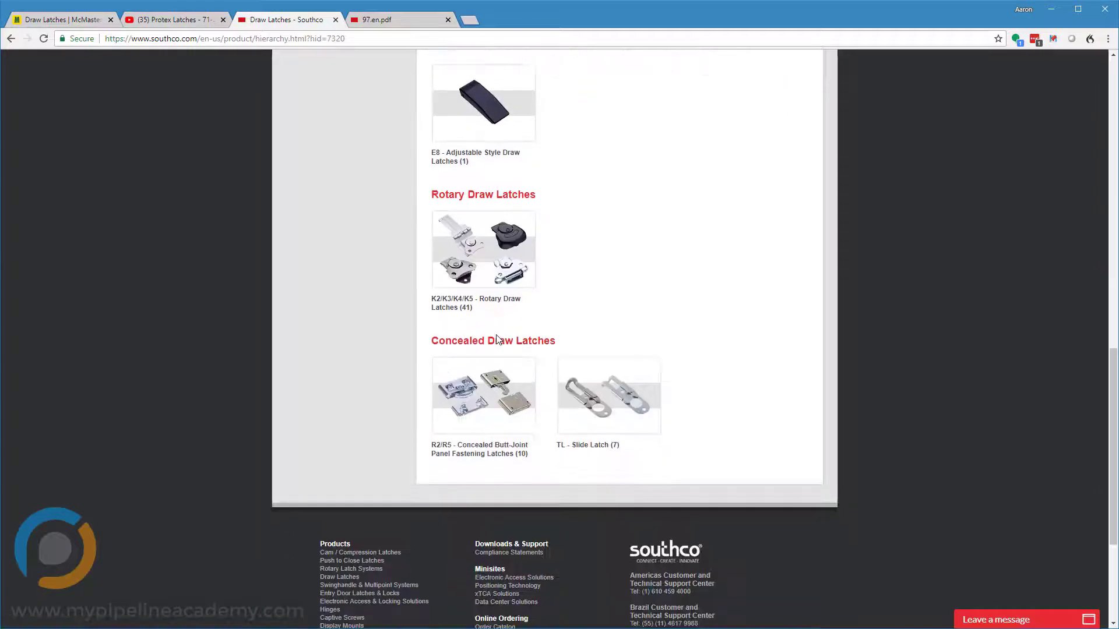
- Review pages 1–2 of the 97 Draw Latch spec sheet covering keeper styles and part numbers
click(374, 20)
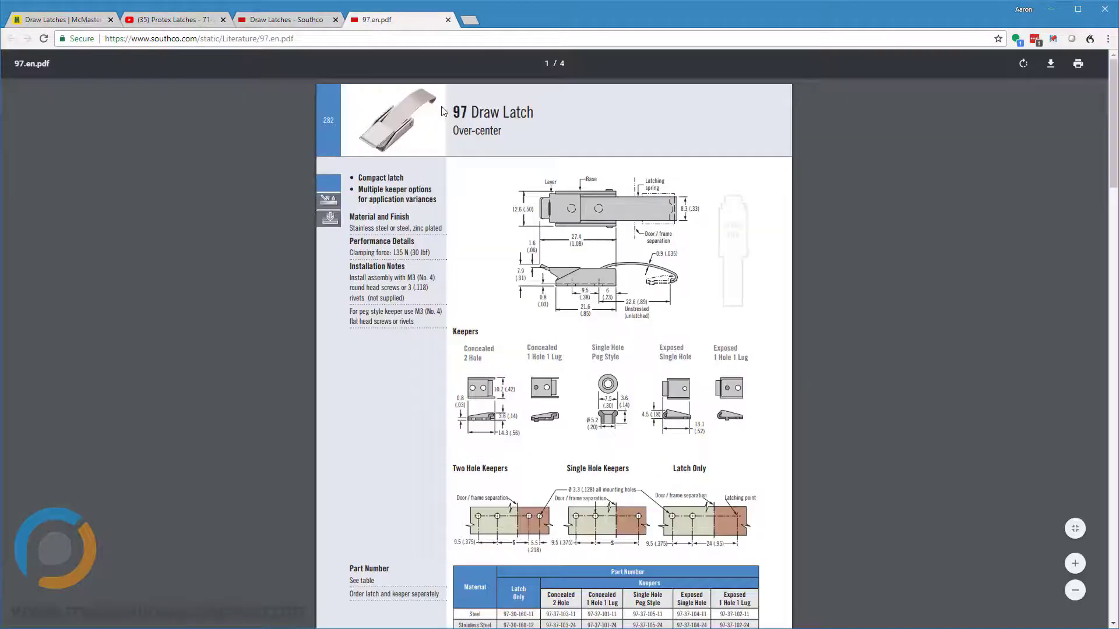
mouse_move(901, 219)
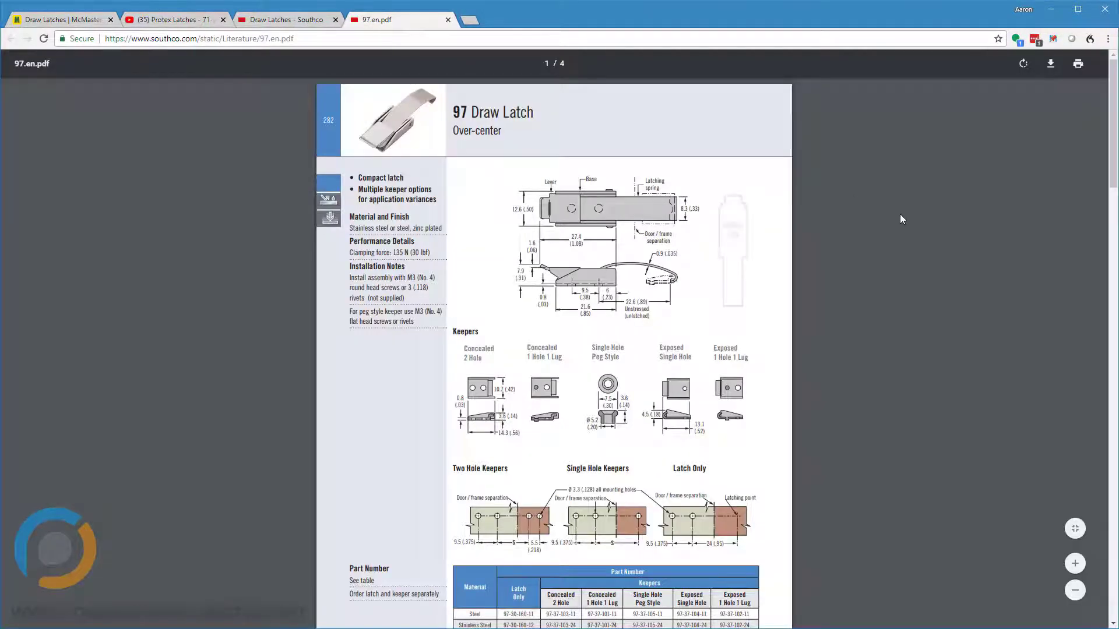
mouse_move(498, 199)
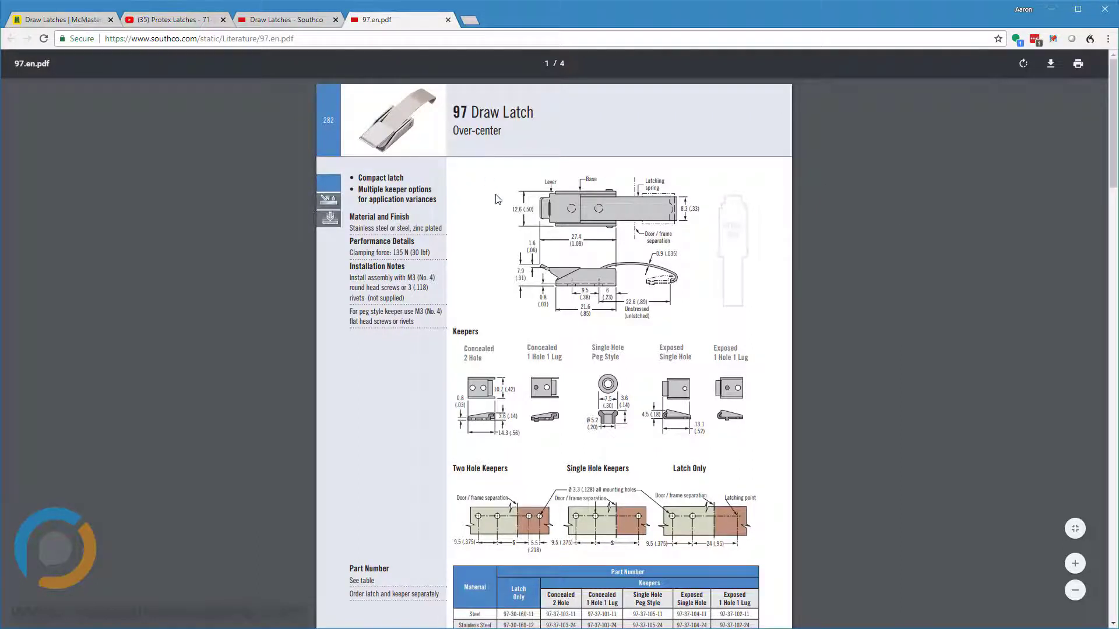
mouse_move(583, 224)
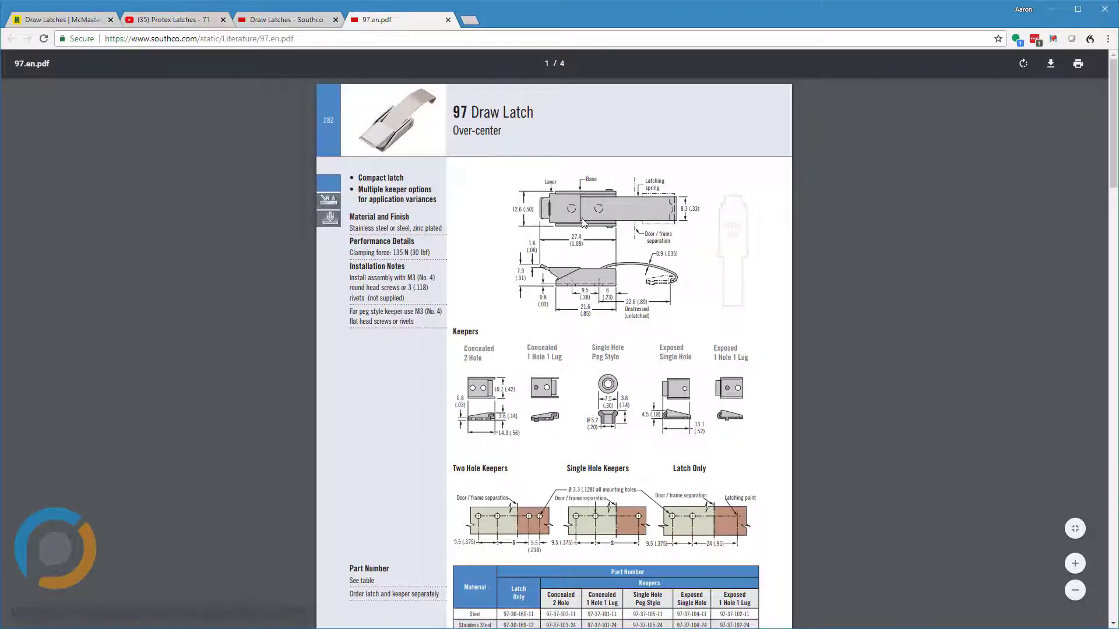
mouse_move(660, 329)
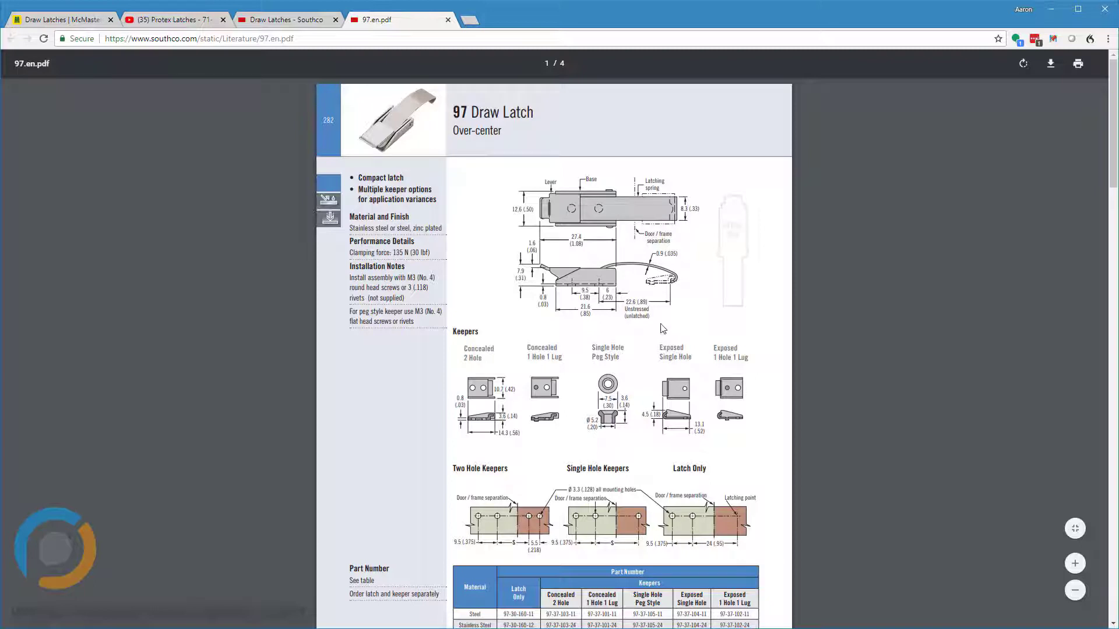
mouse_move(663, 316)
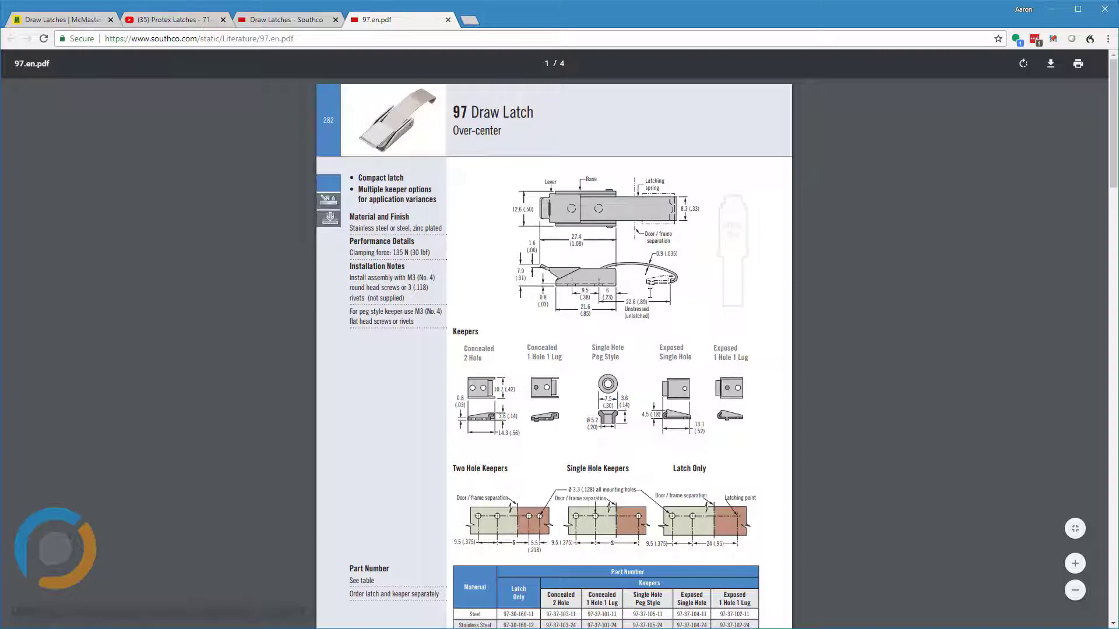
scroll(down, 3)
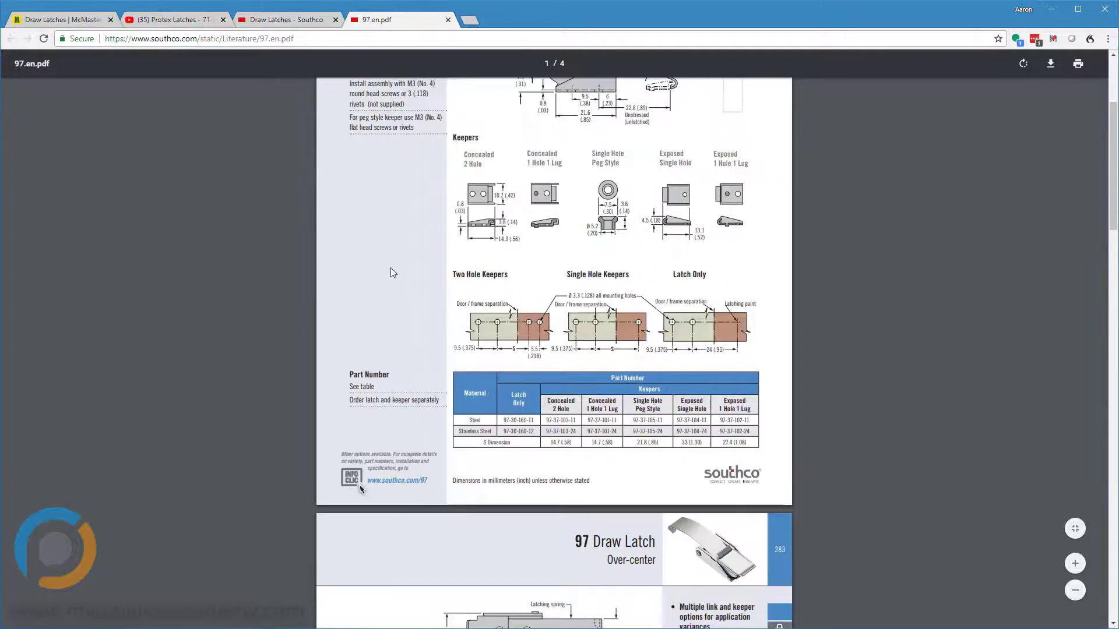
mouse_move(389, 257)
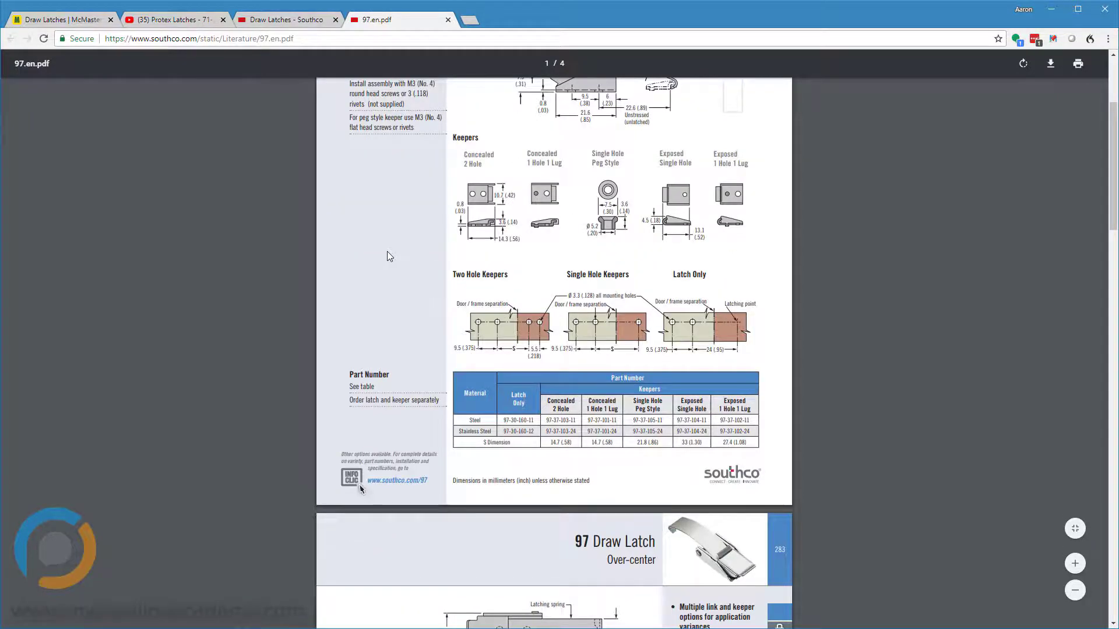
mouse_move(487, 328)
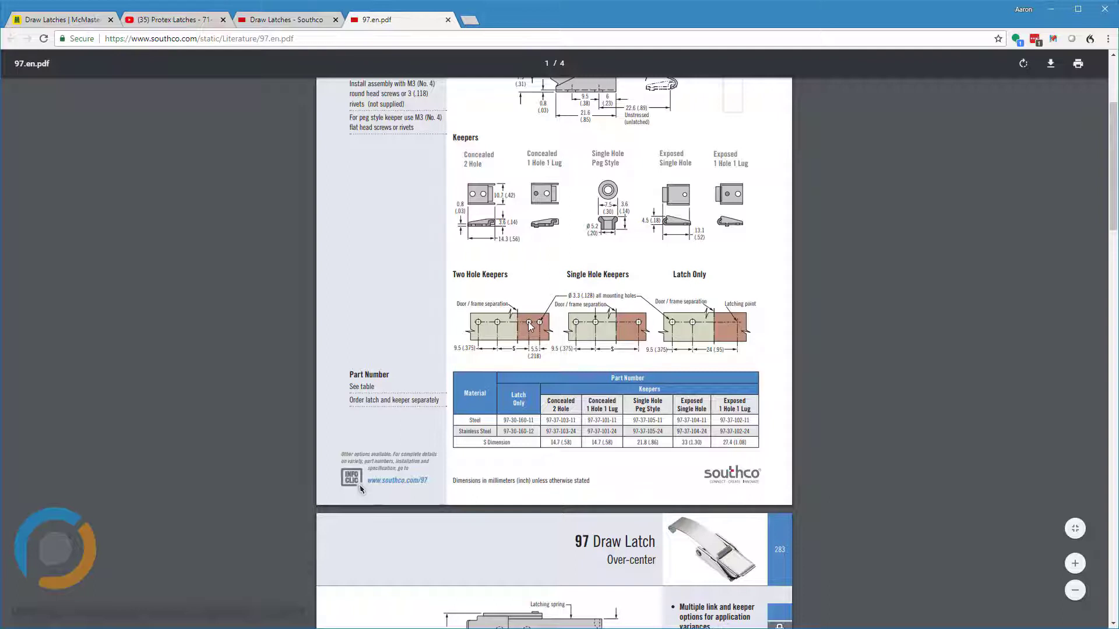
scroll(up, 3)
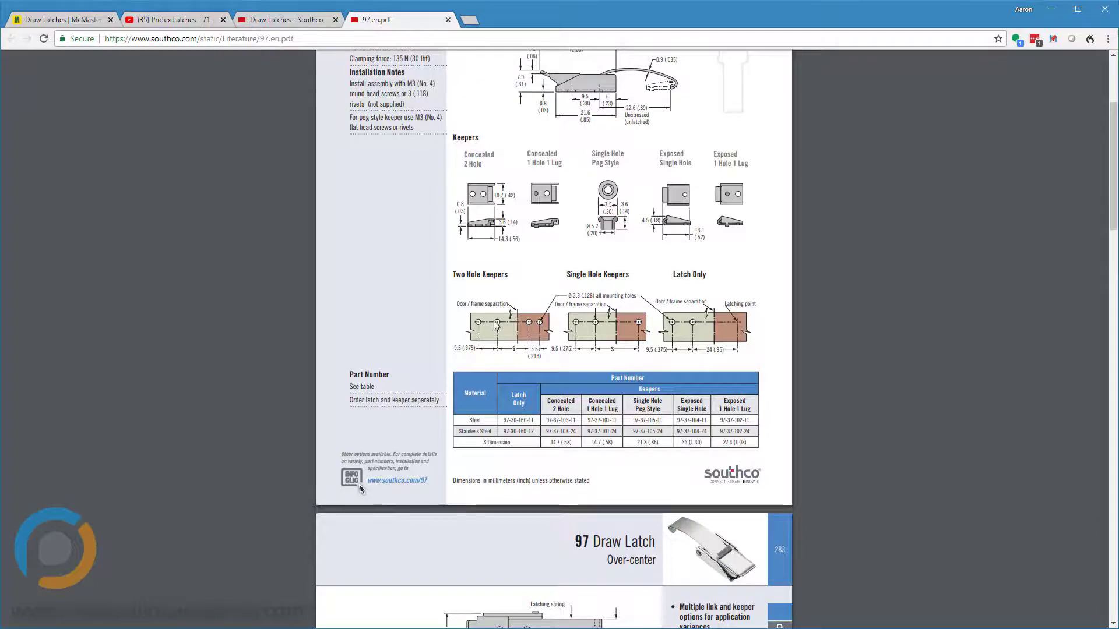
mouse_move(487, 326)
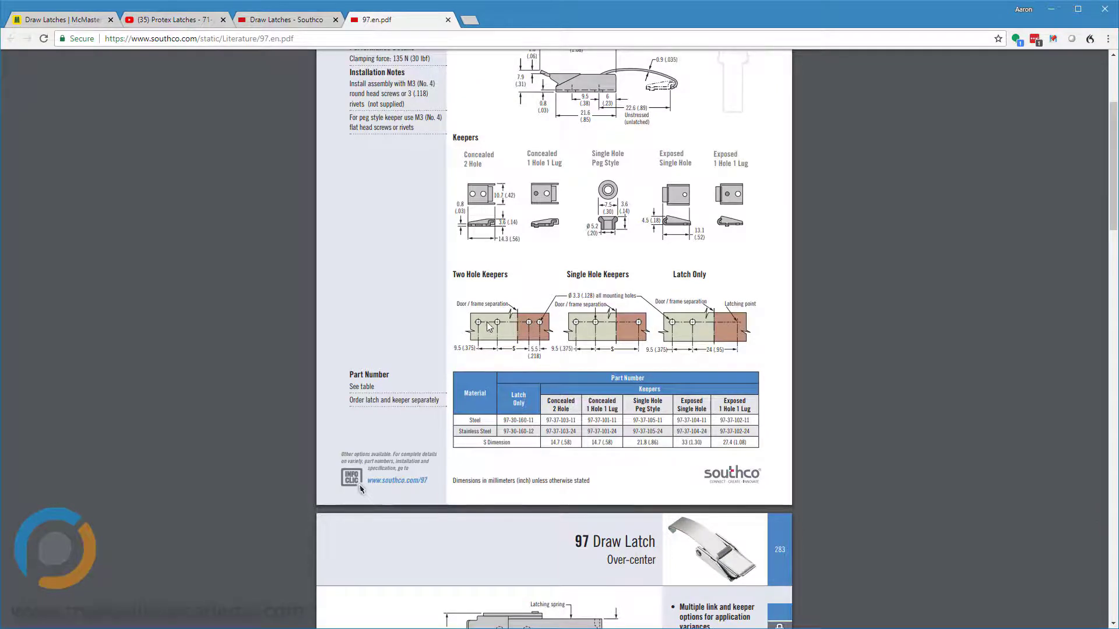
mouse_move(503, 326)
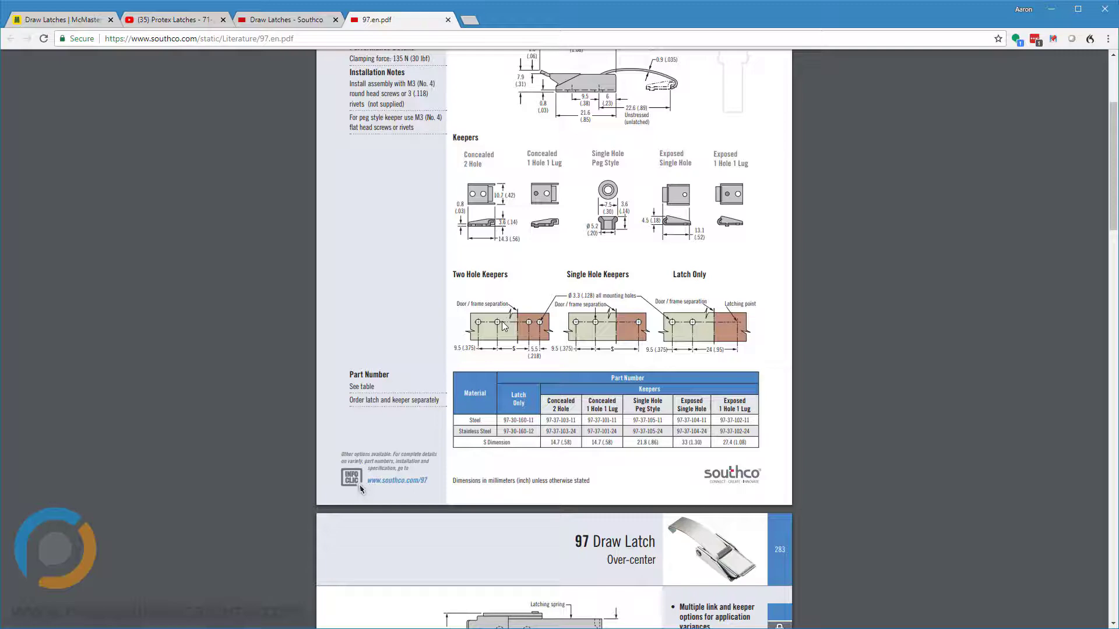
scroll(down, 3)
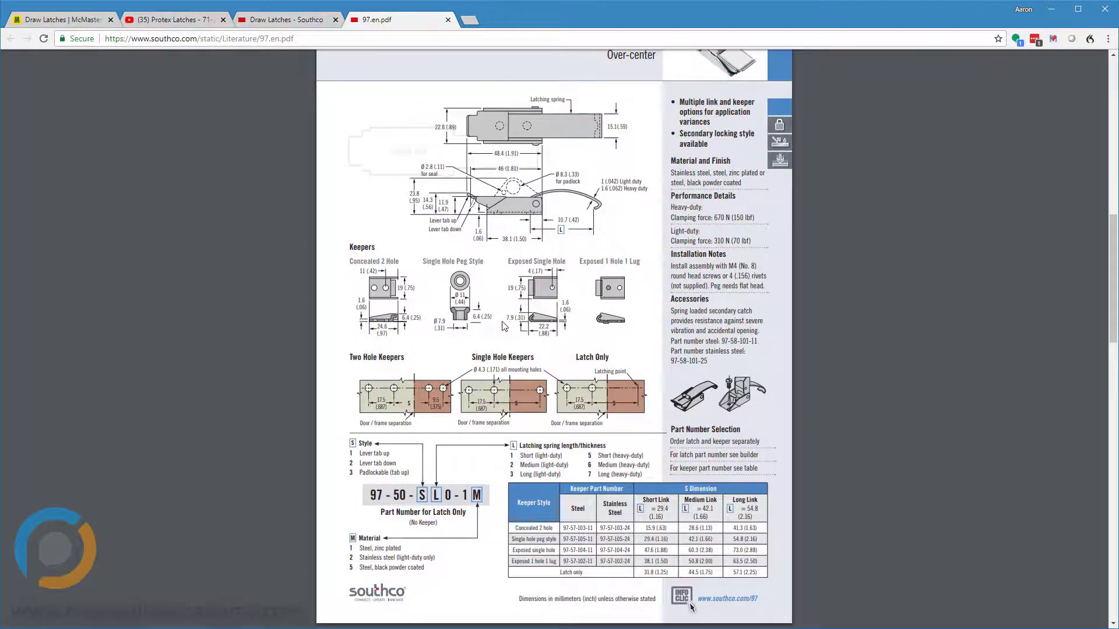
mouse_move(470, 335)
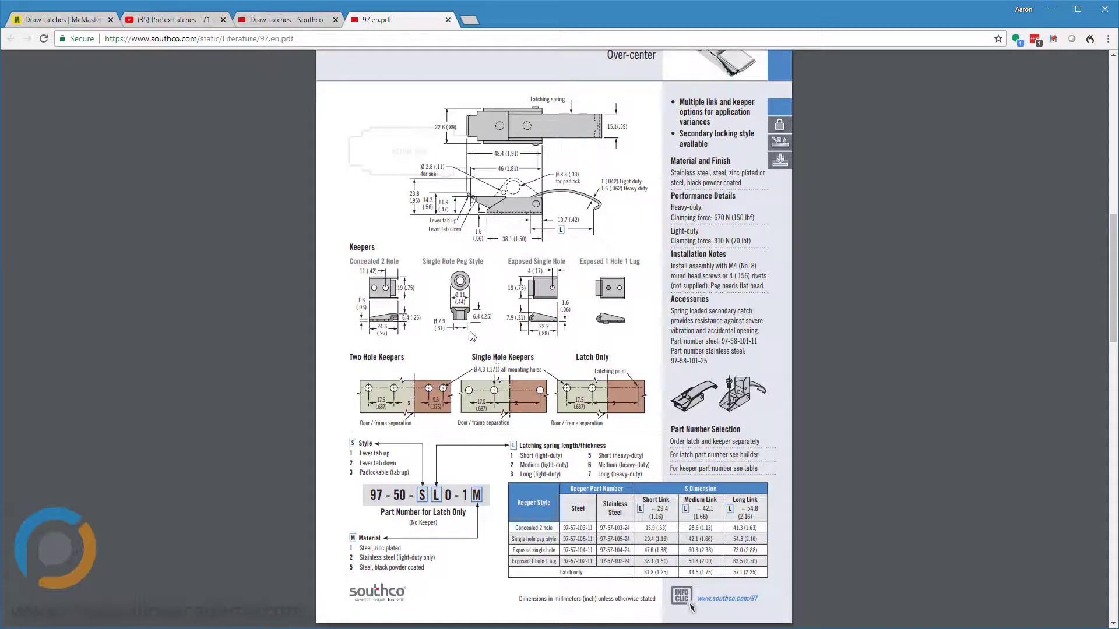
- Return to the Southco Draw Latches category page
click(285, 20)
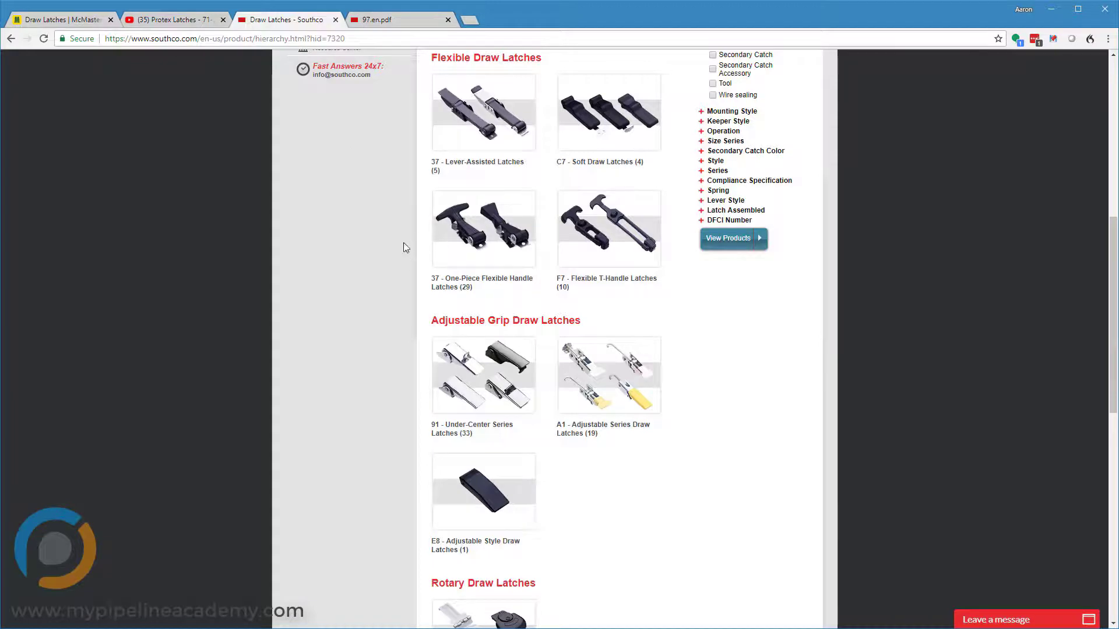
- Switch to the McMaster-Carr draw latches results listing 71 products and the spec table
click(61, 20)
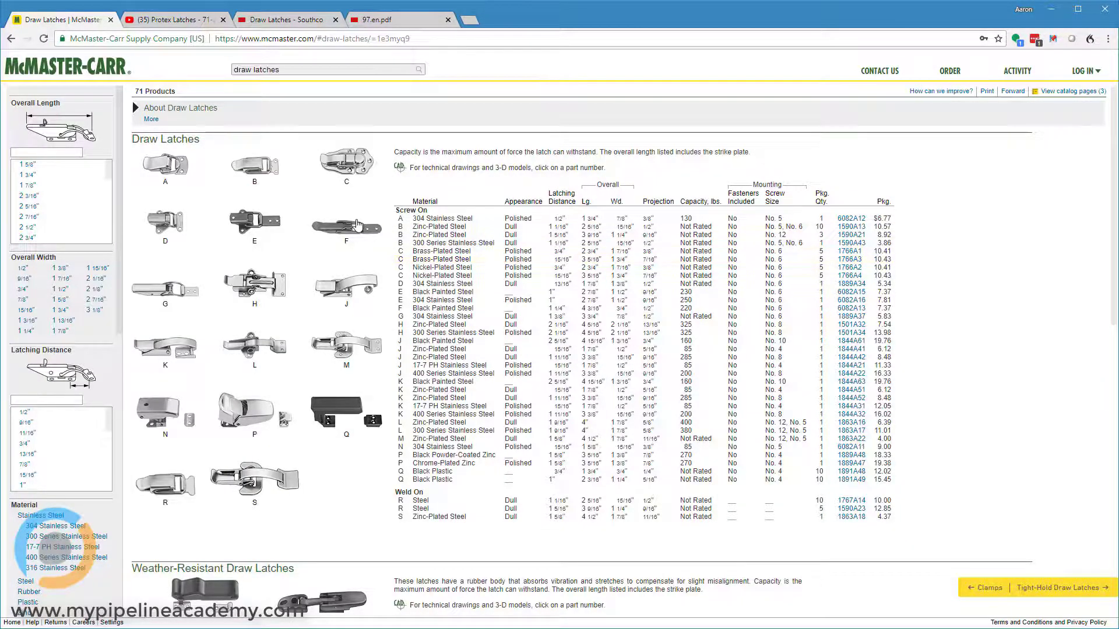
mouse_move(193, 171)
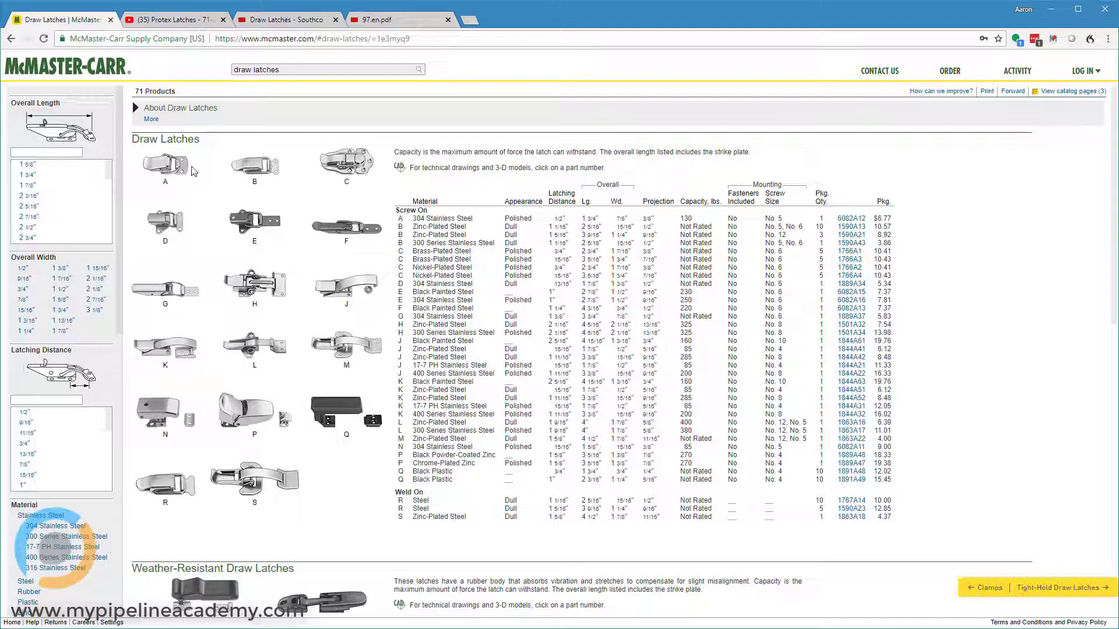
mouse_move(219, 197)
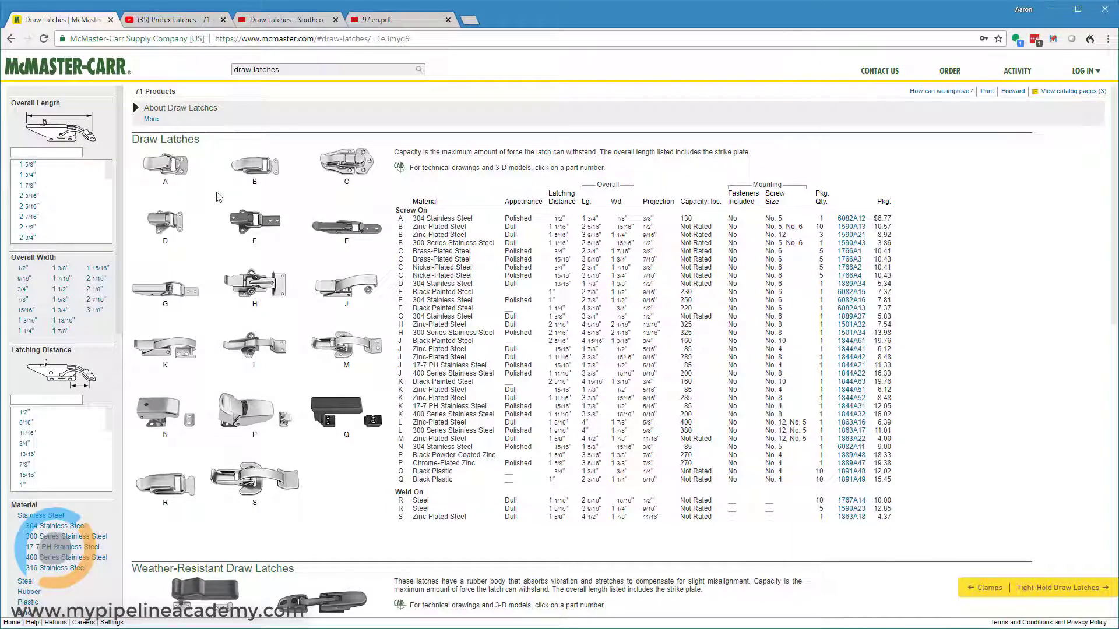
mouse_move(951, 205)
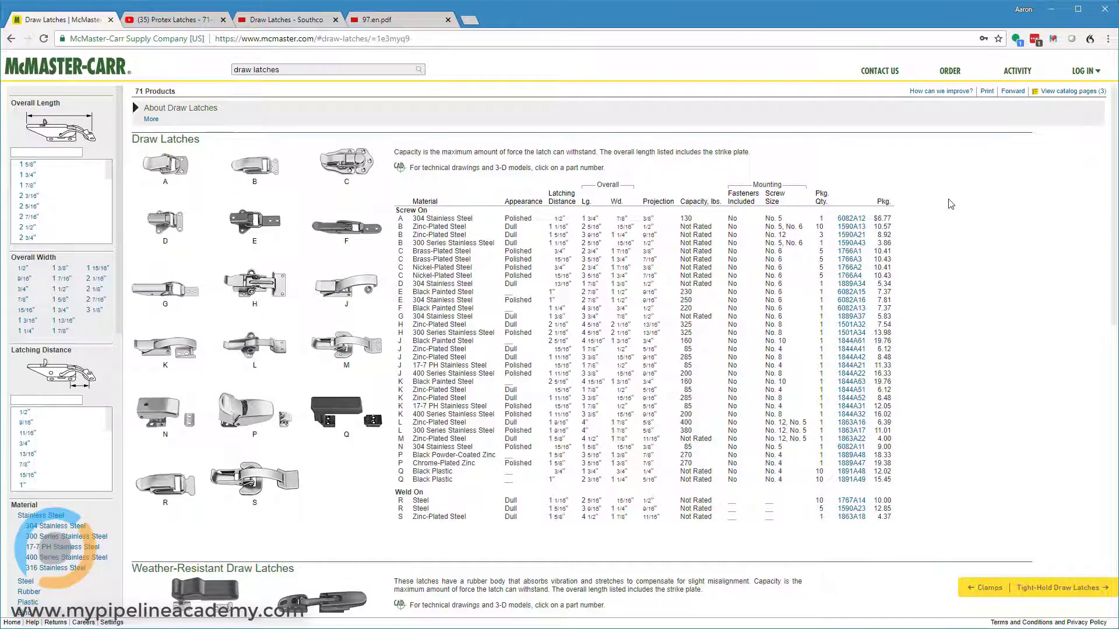
mouse_move(850, 300)
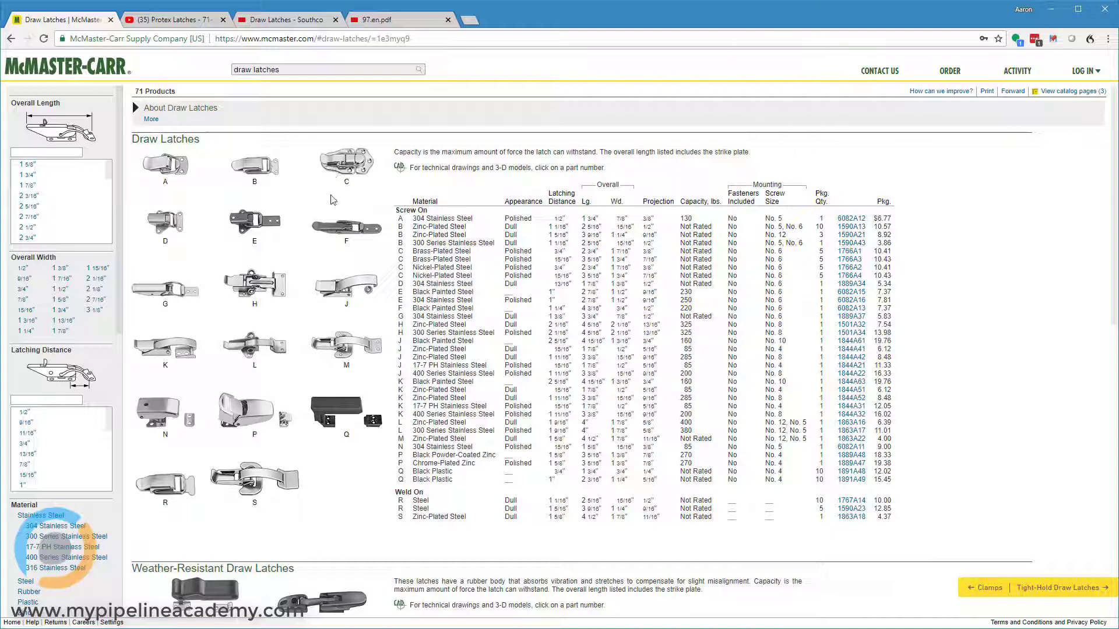
mouse_move(299, 115)
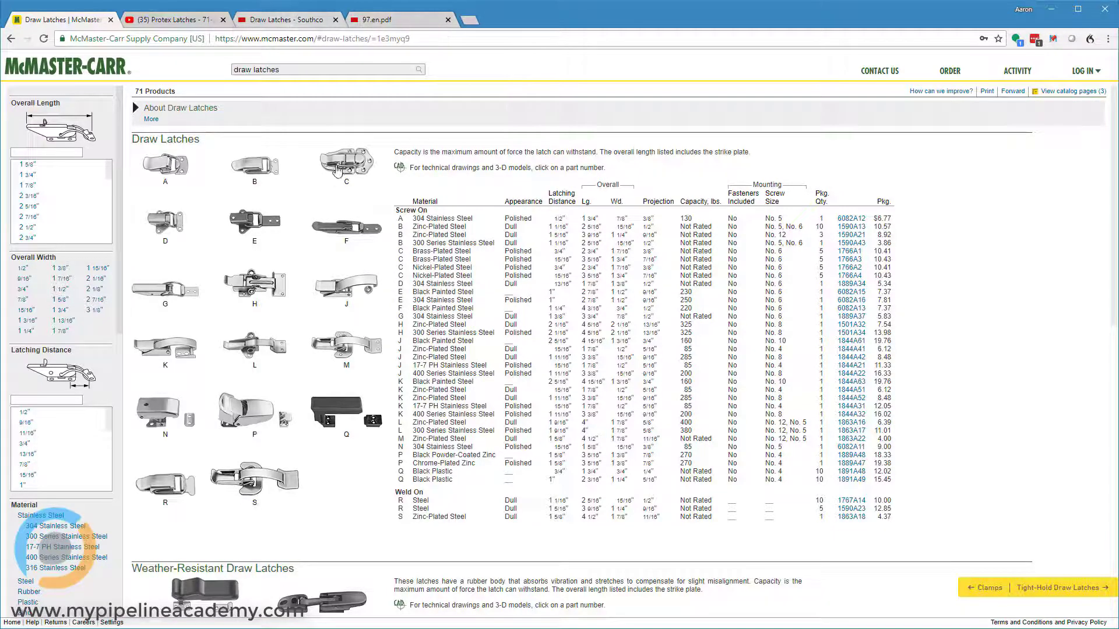
mouse_move(1006, 212)
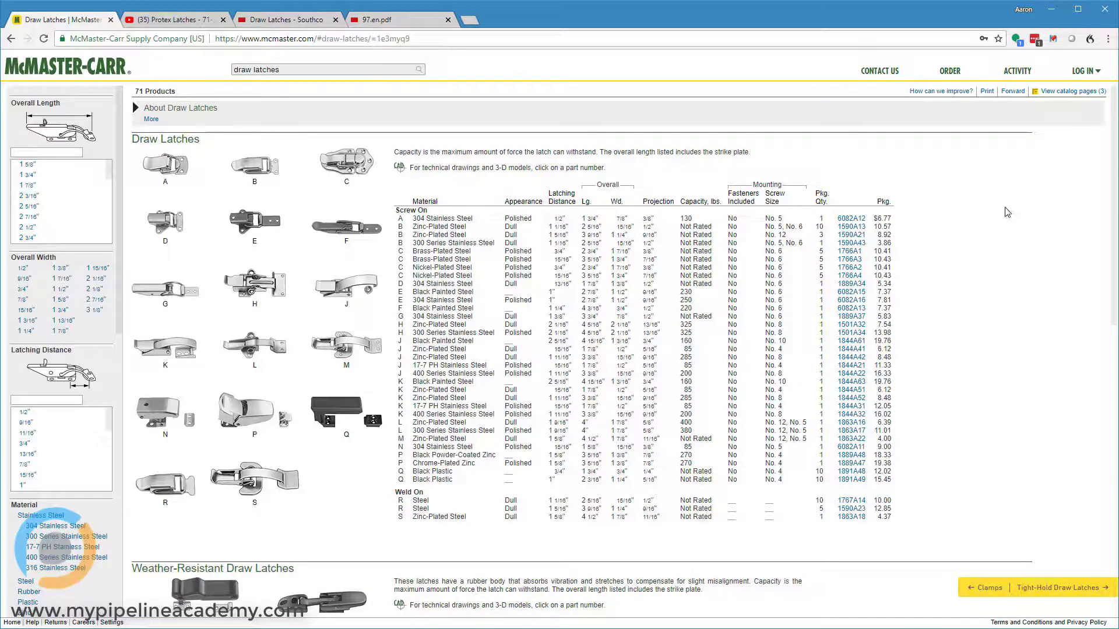